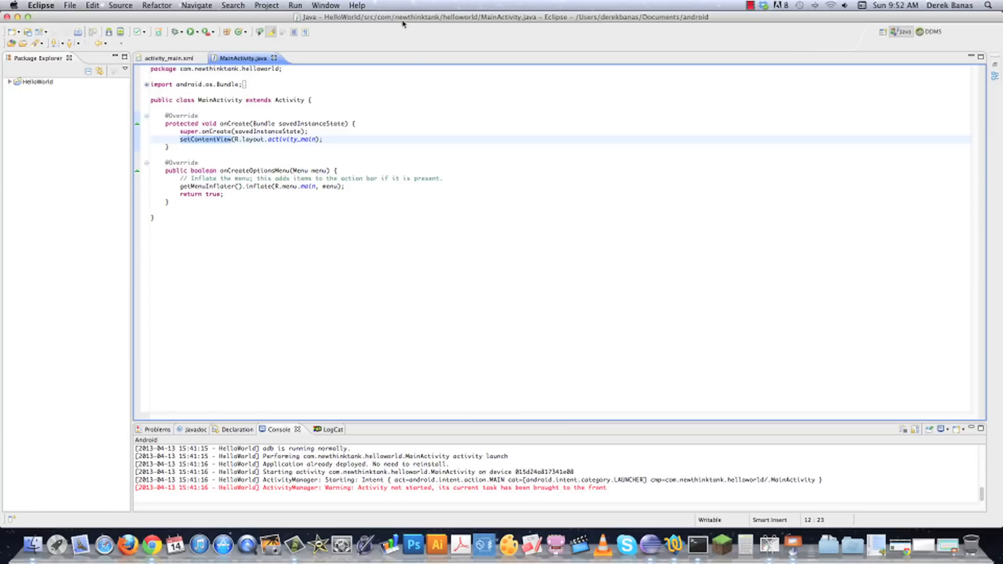
- Launch the Android SDK Manager from Eclipse's Window menu after browsing Help
click(356, 6)
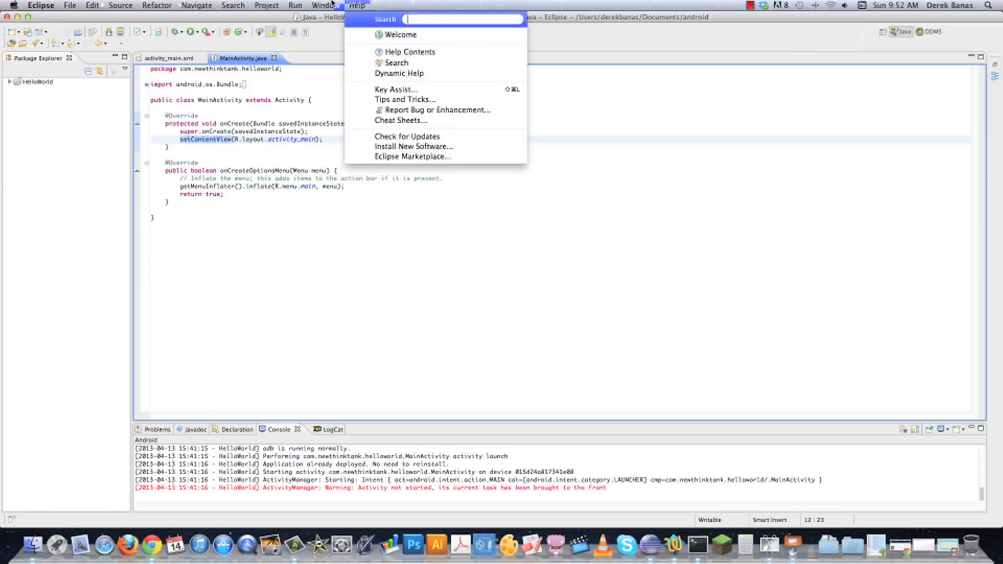
click(325, 5)
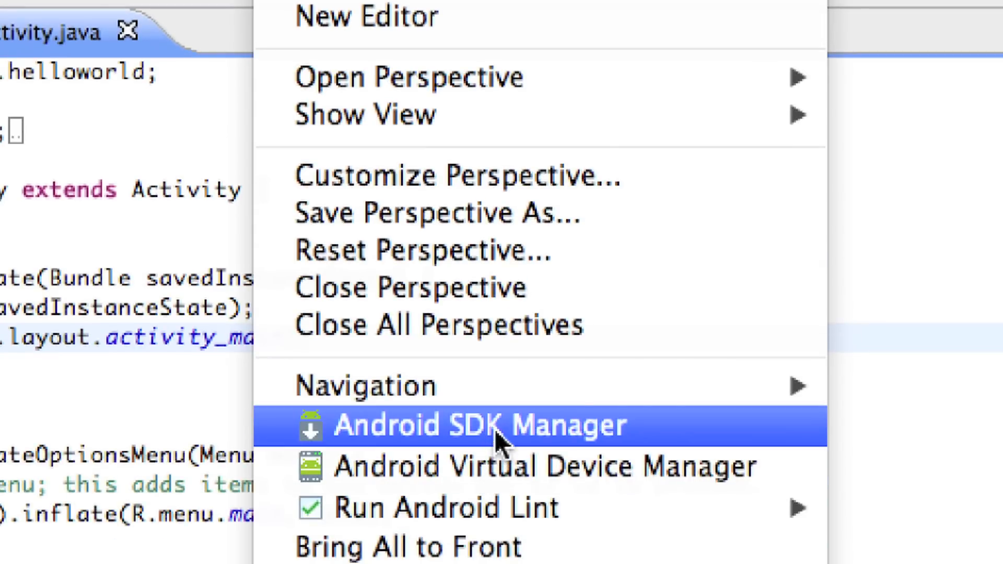
click(476, 426)
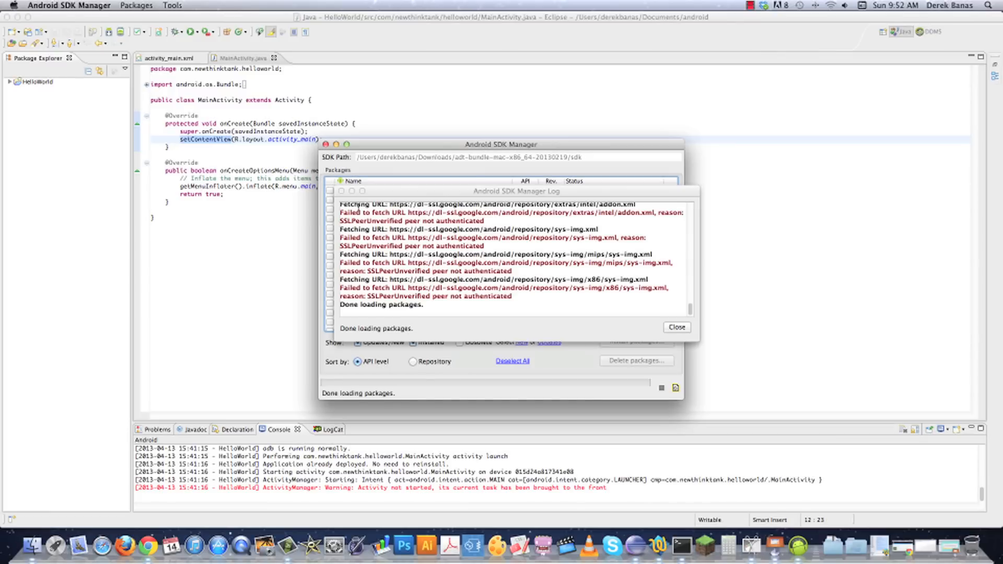
- Dismiss the SDK Manager log to reveal the Tools and Android 4.2.2 package list
click(676, 328)
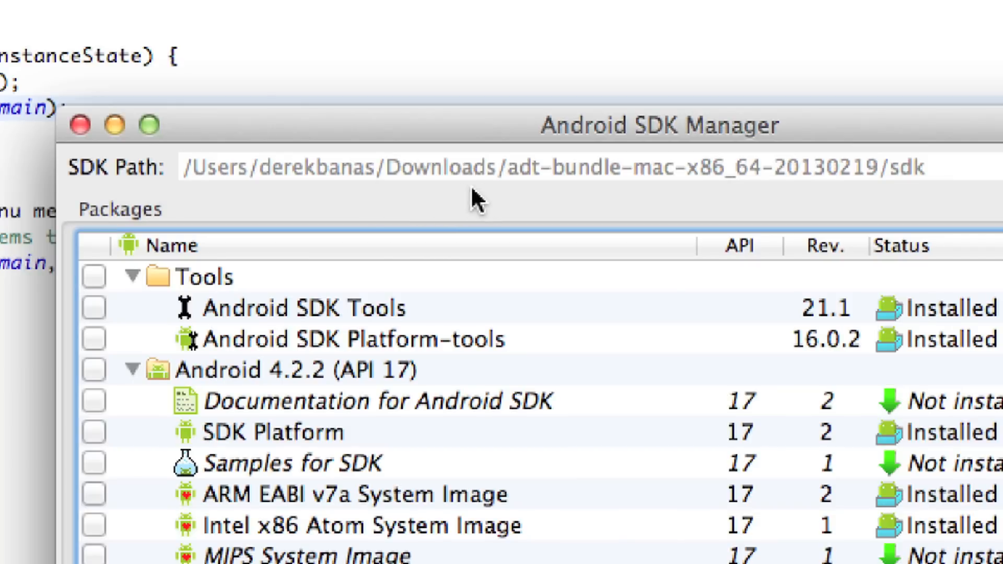
mouse_move(307, 192)
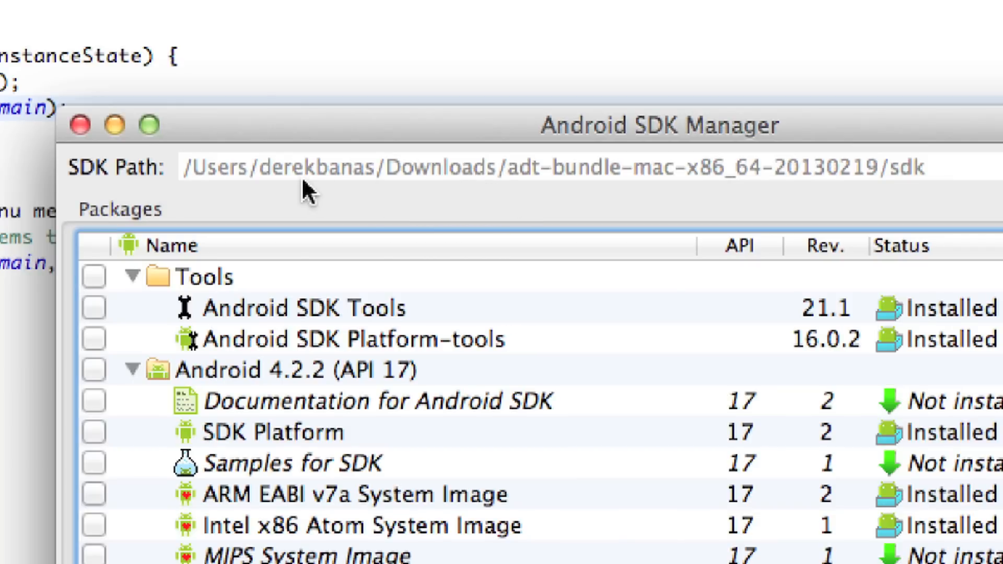
mouse_move(517, 180)
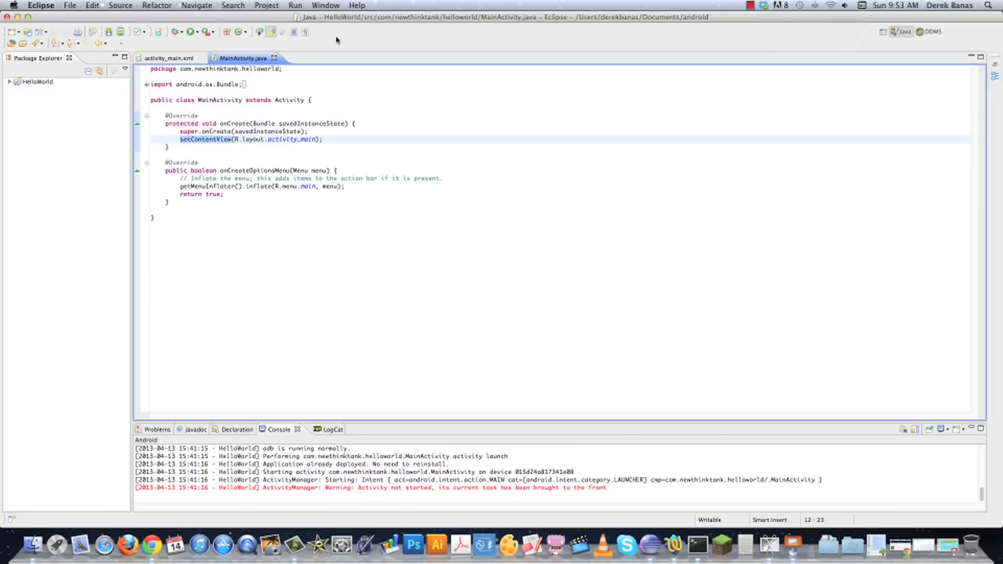
- Relaunch the Android SDK Manager, dismiss its log and focus the package list
click(326, 6)
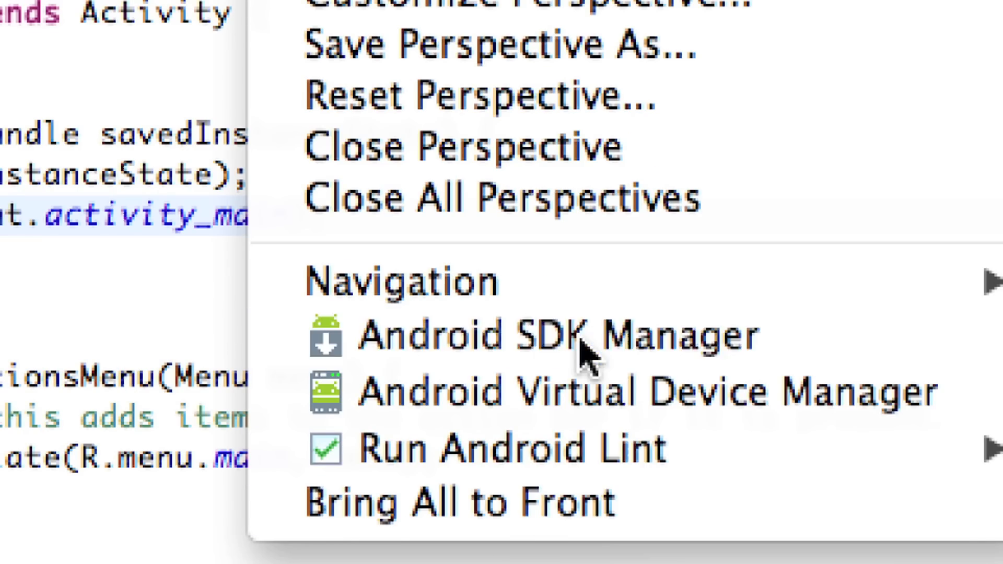
click(551, 336)
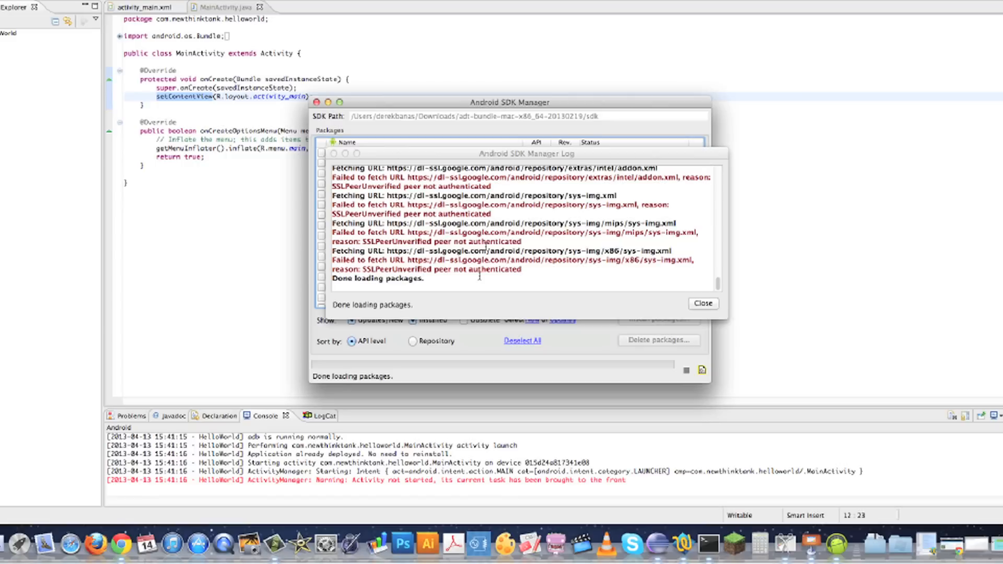
click(703, 304)
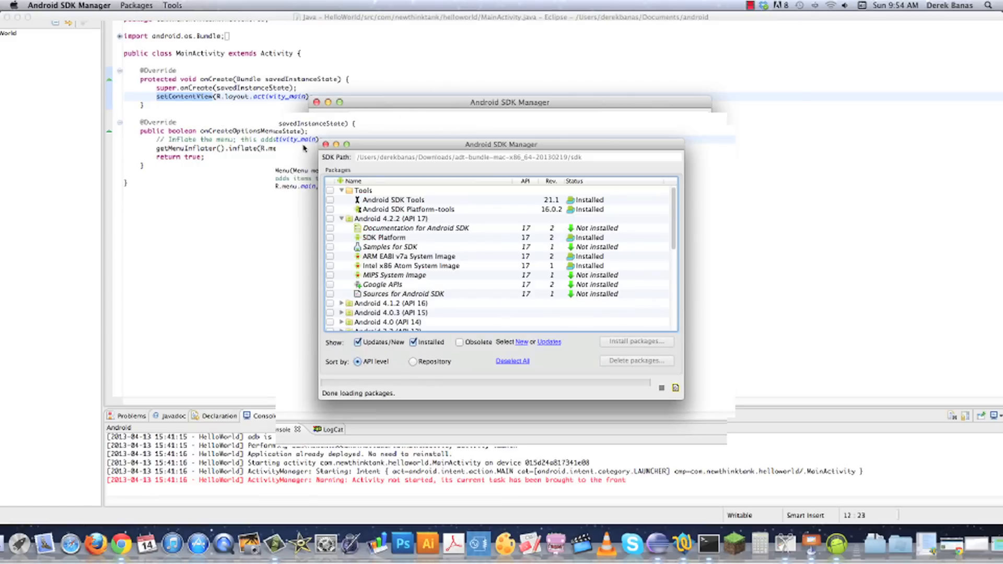
click(69, 5)
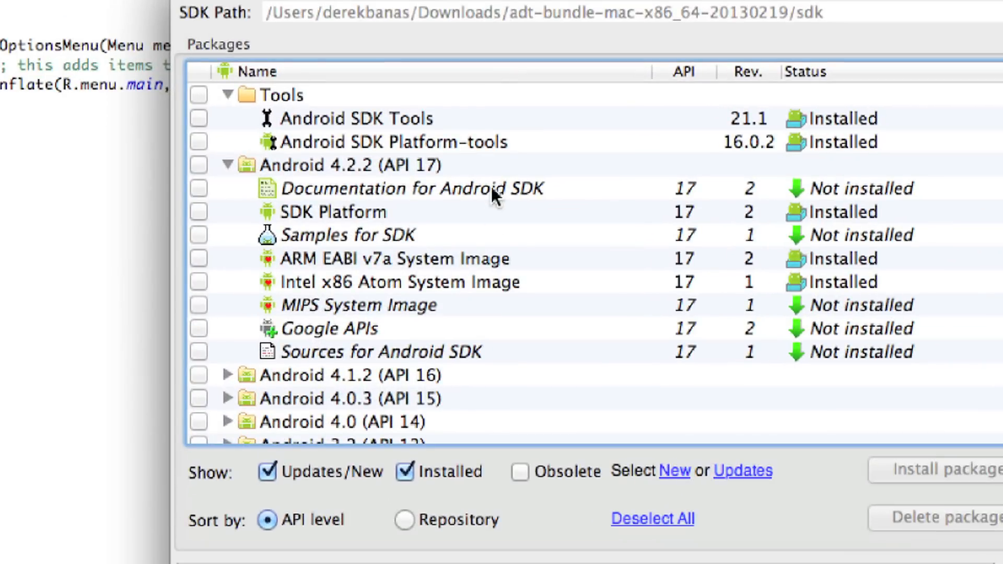
mouse_move(570, 329)
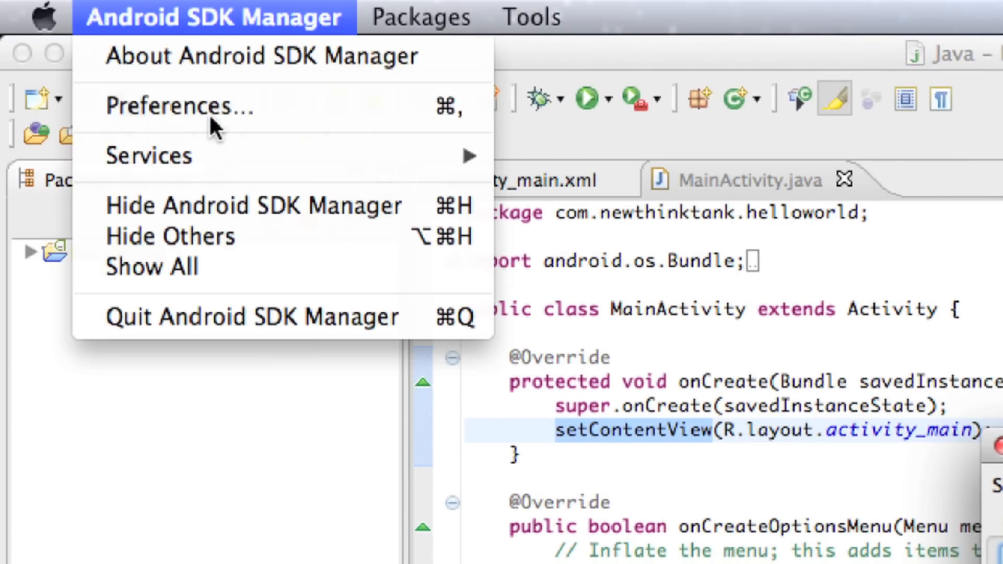
- Enable 'Force https sources to be fetched using http' in the manager's Preferences
click(178, 106)
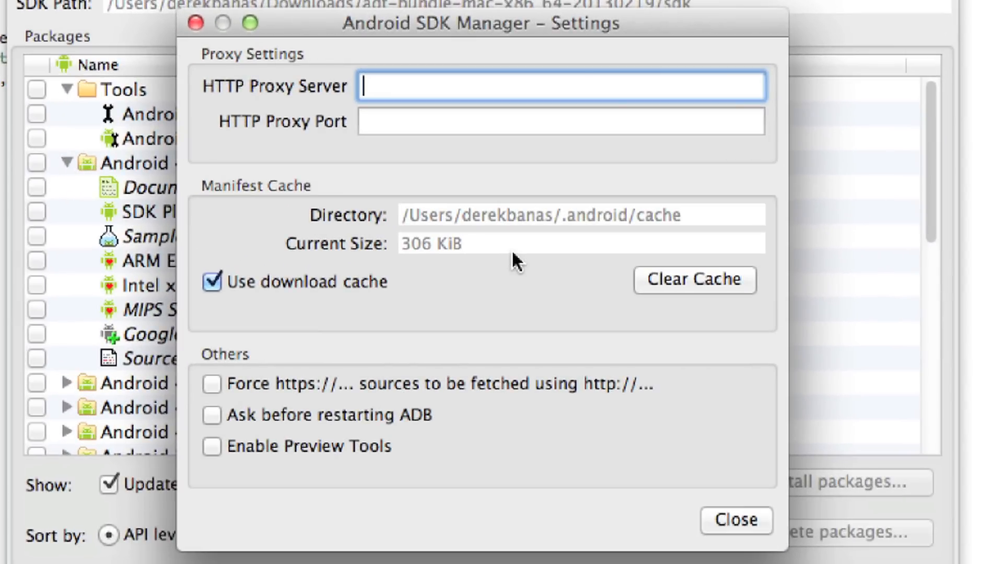
click(213, 384)
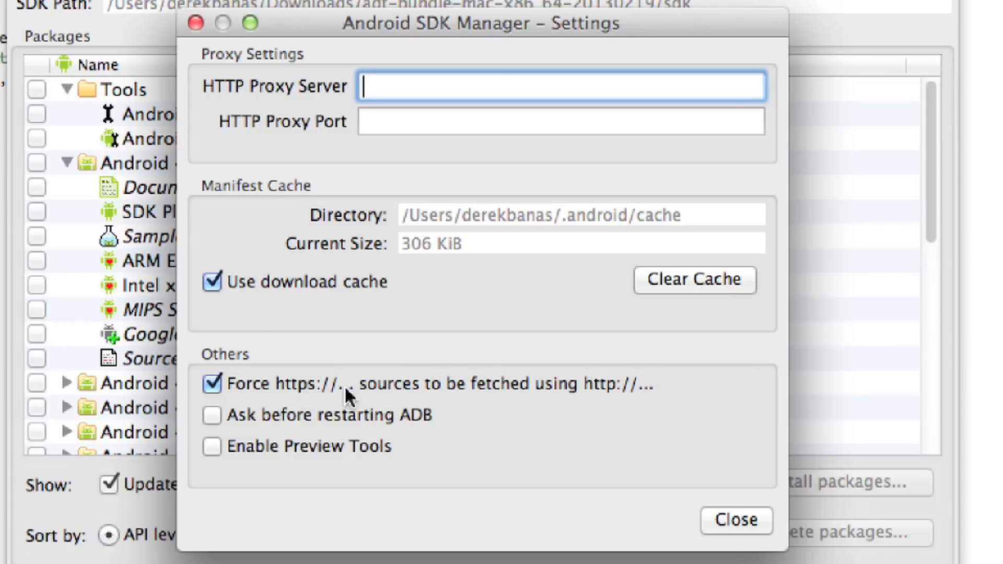
mouse_move(603, 404)
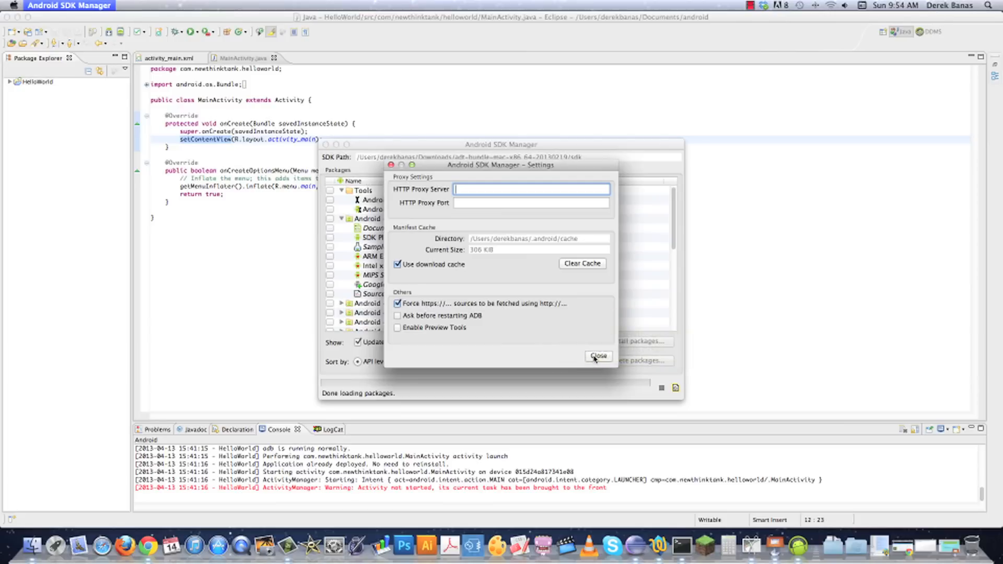
click(598, 356)
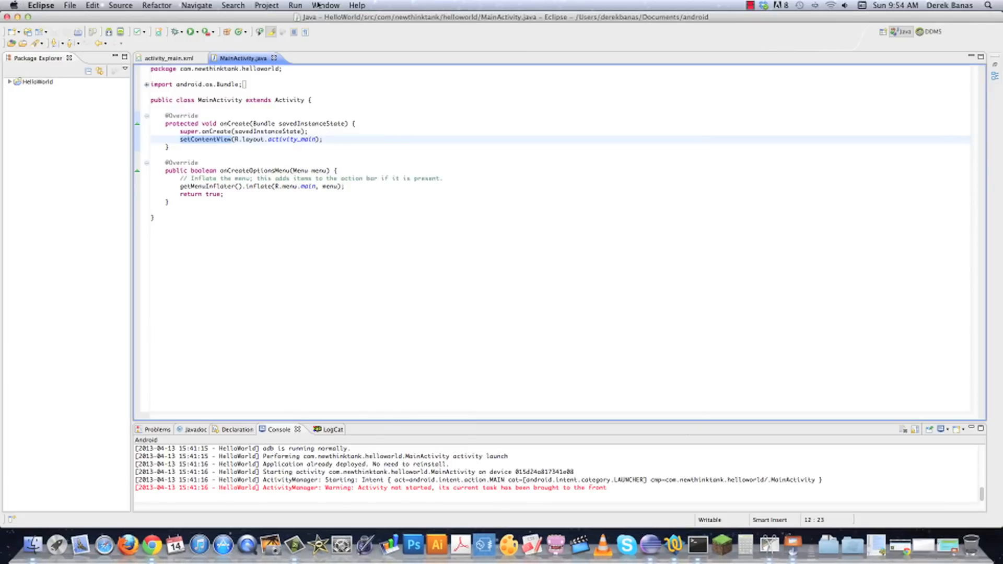
- Relaunch the Android SDK Manager so the packages reload over http
click(325, 5)
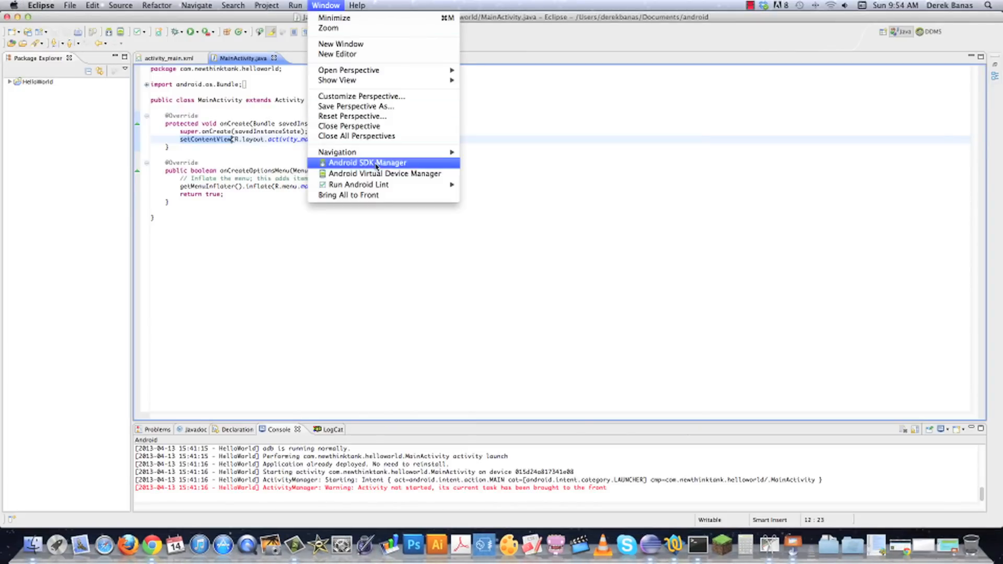
click(368, 163)
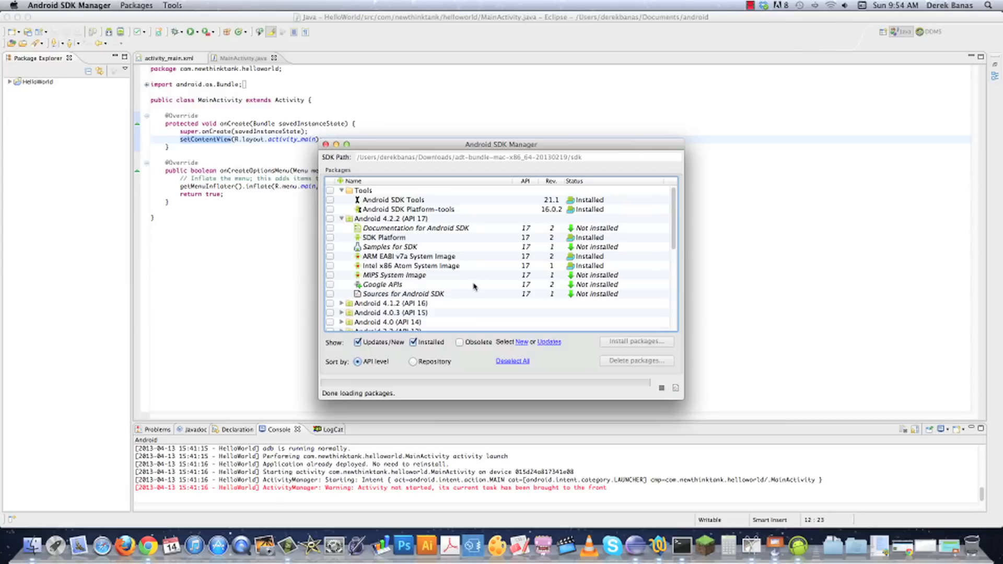
scroll(down, 3)
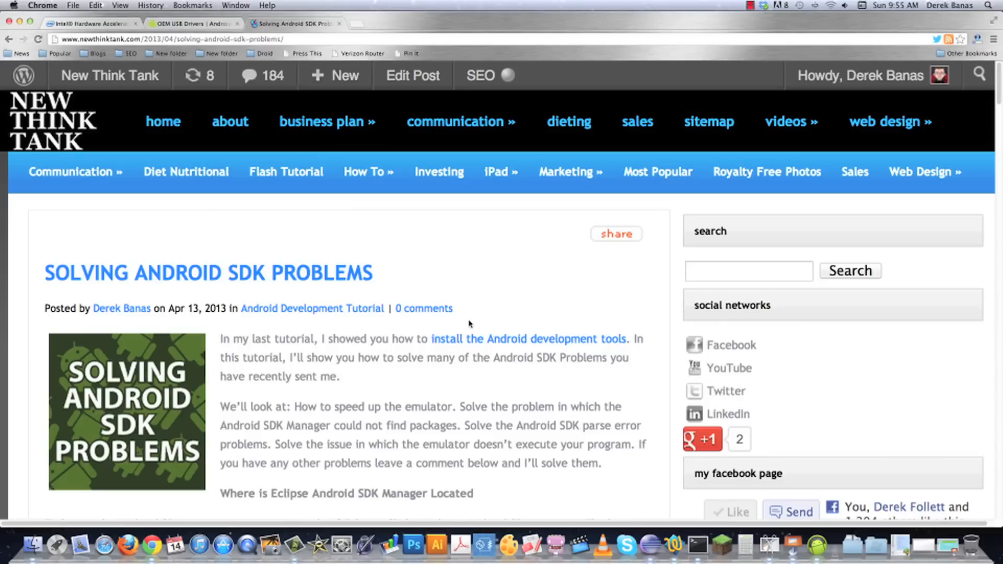
- Scroll through the Solving Android SDK Problems article in Chrome
scroll(down, 3)
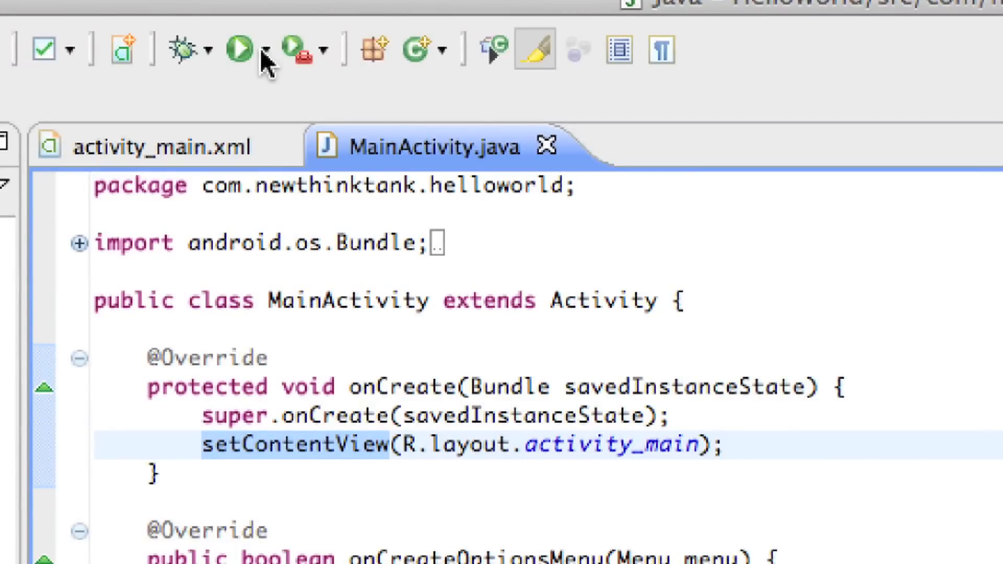
- Bring up HelloWorld's run configuration and move to its deployment target settings
click(261, 49)
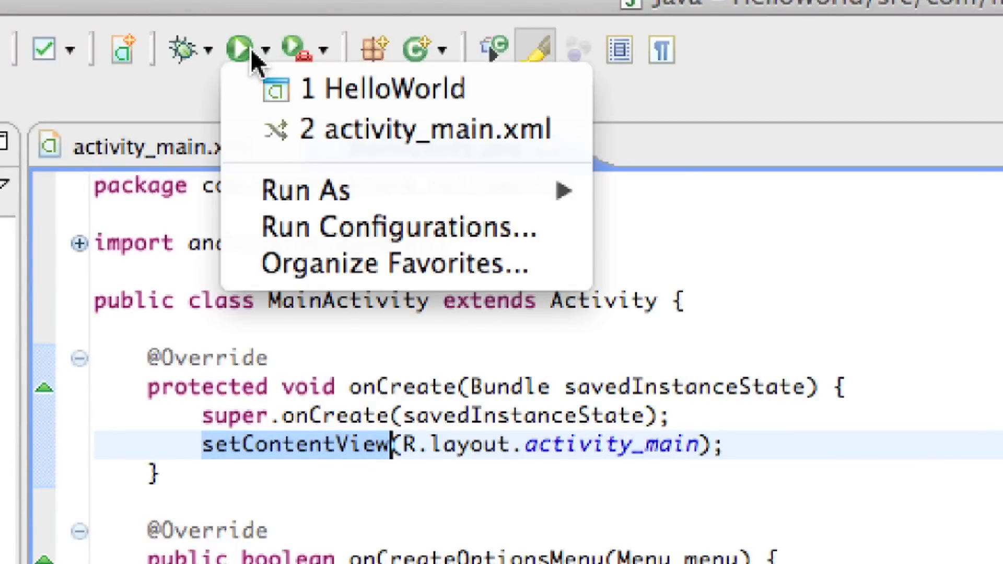
mouse_move(330, 229)
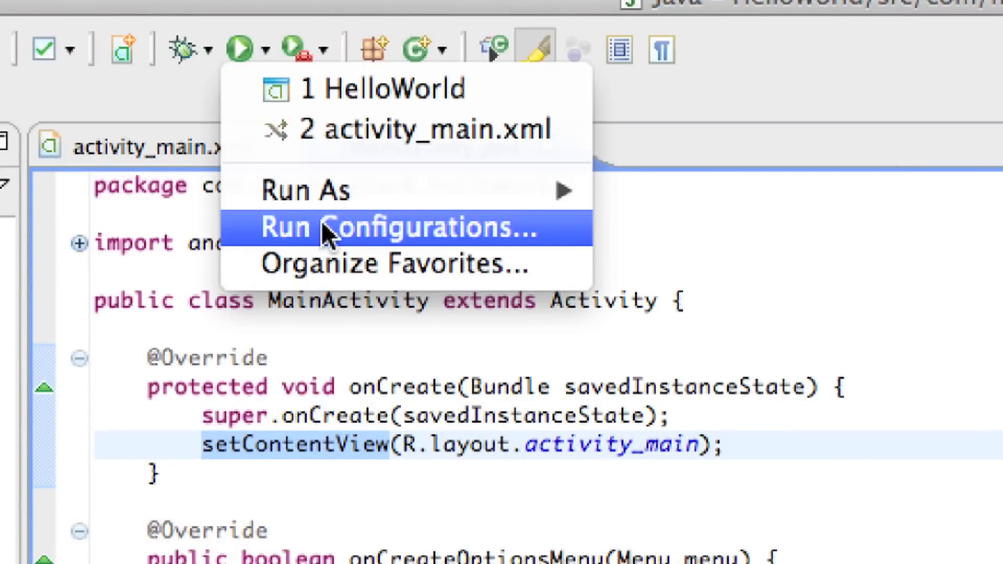
mouse_move(390, 237)
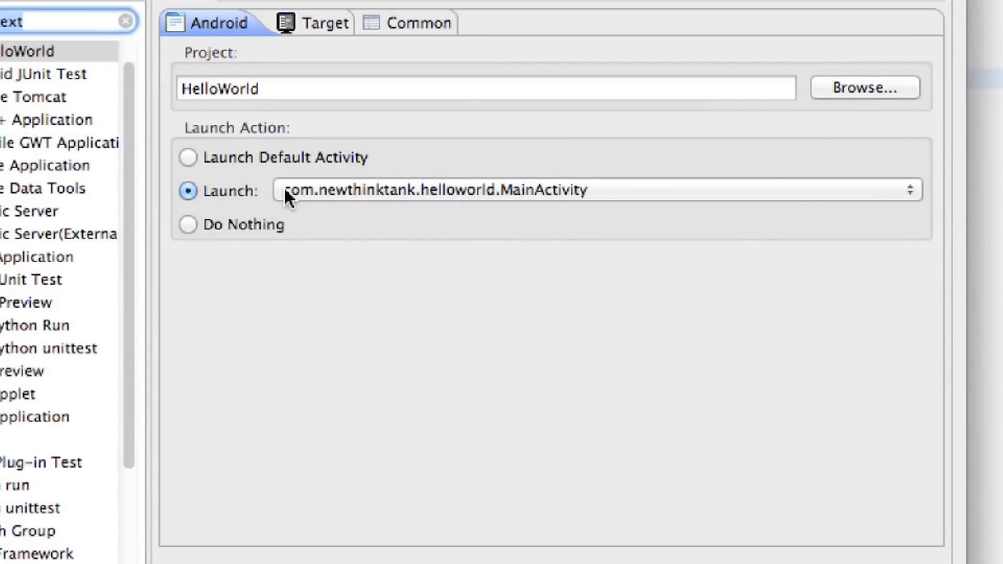
mouse_move(232, 202)
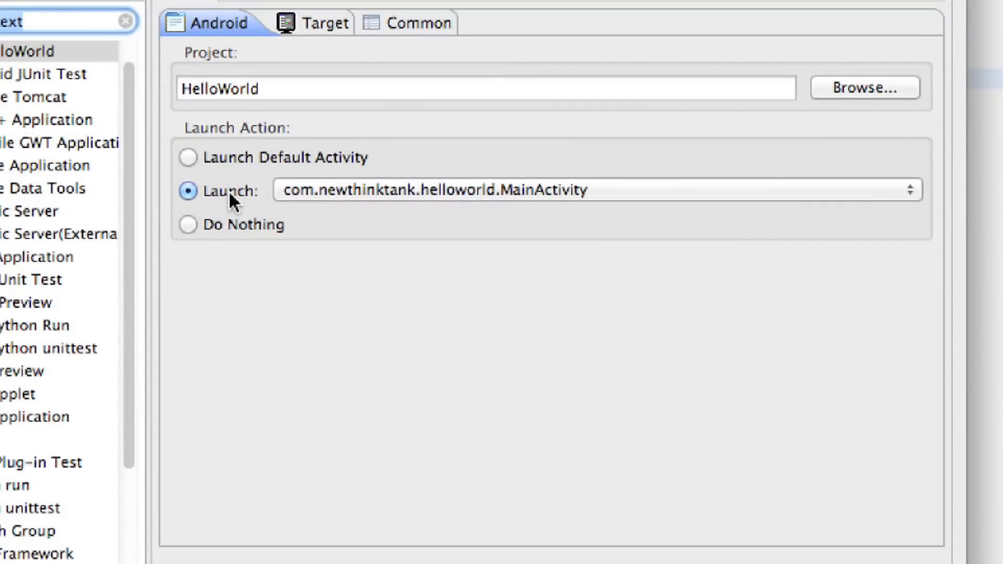
mouse_move(836, 232)
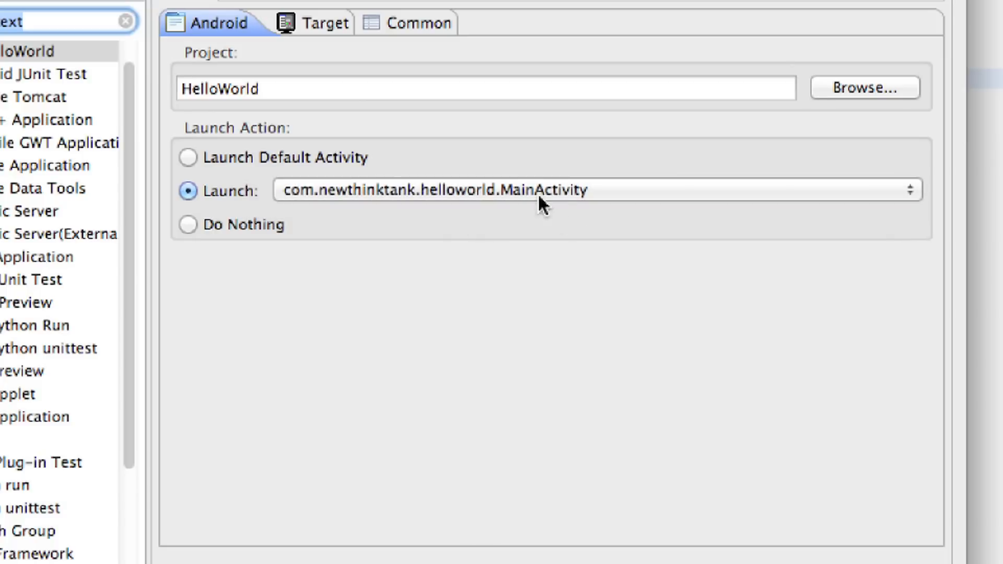
mouse_move(474, 186)
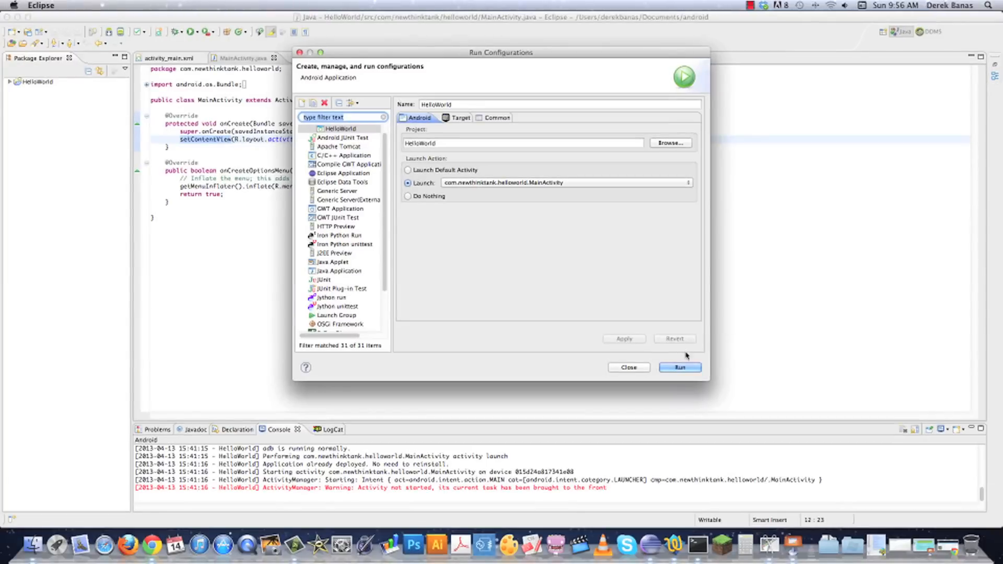
click(680, 367)
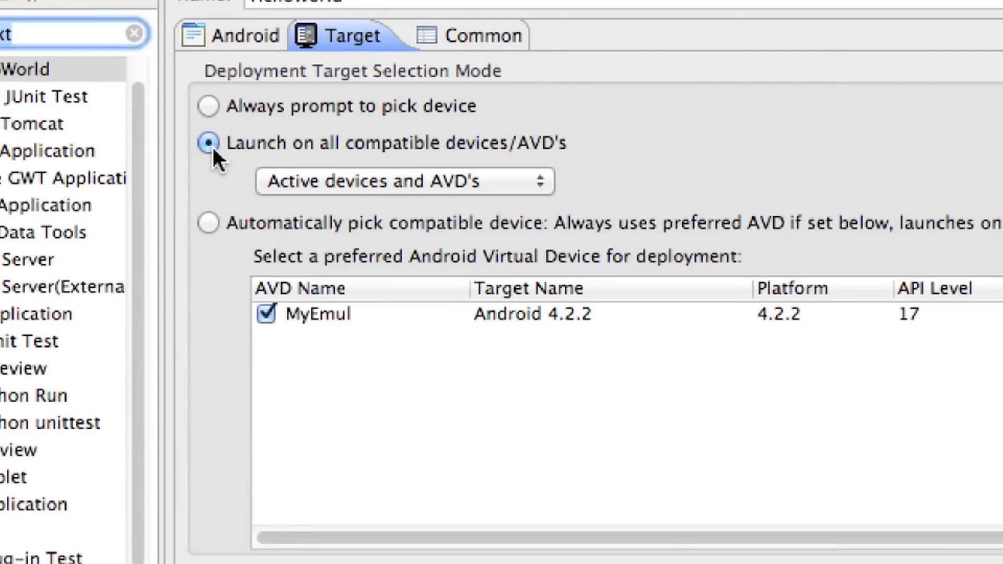
mouse_move(367, 169)
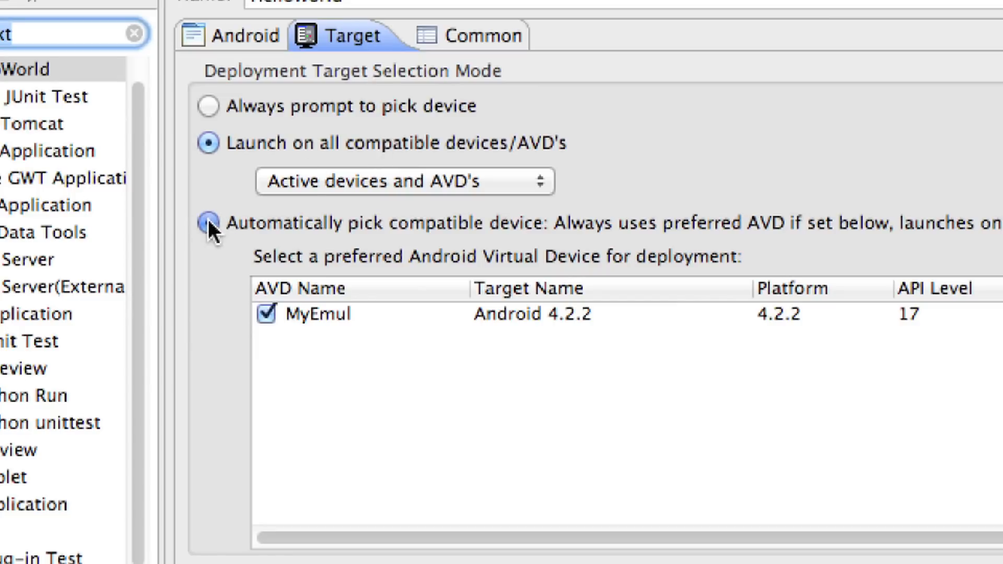
- Set the target to automatically pick the MyEmul device and run HelloWorld
click(208, 222)
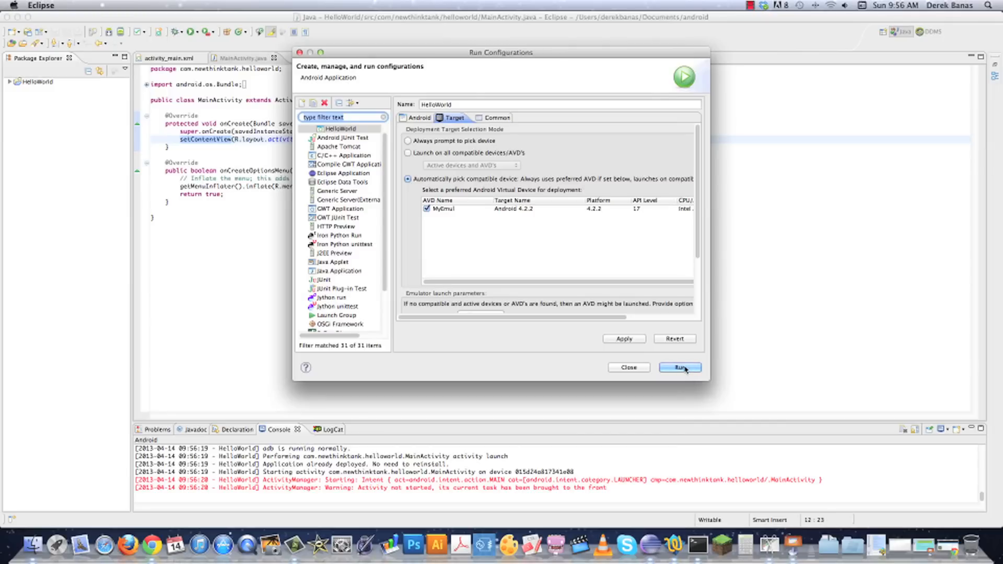
click(679, 367)
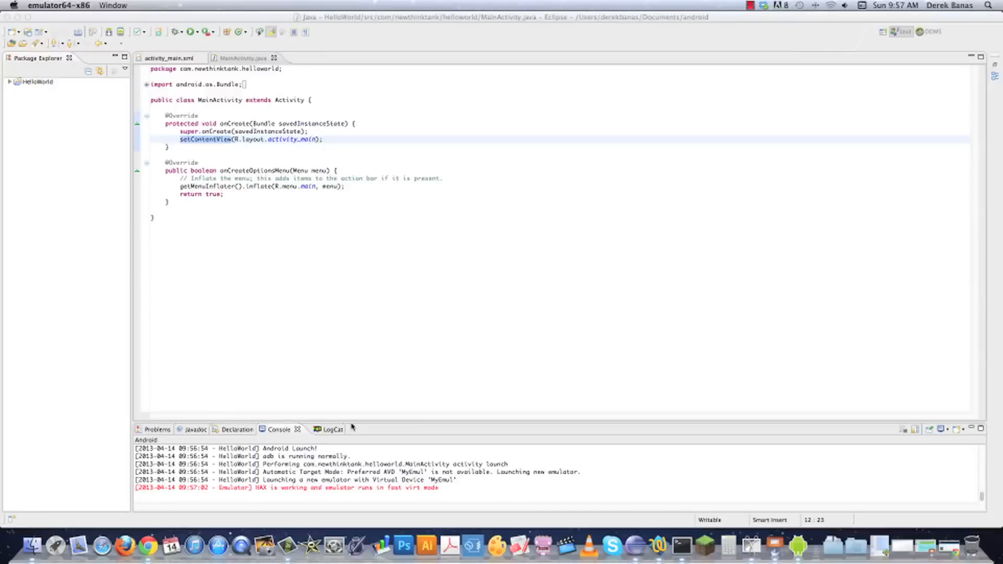
mouse_move(583, 261)
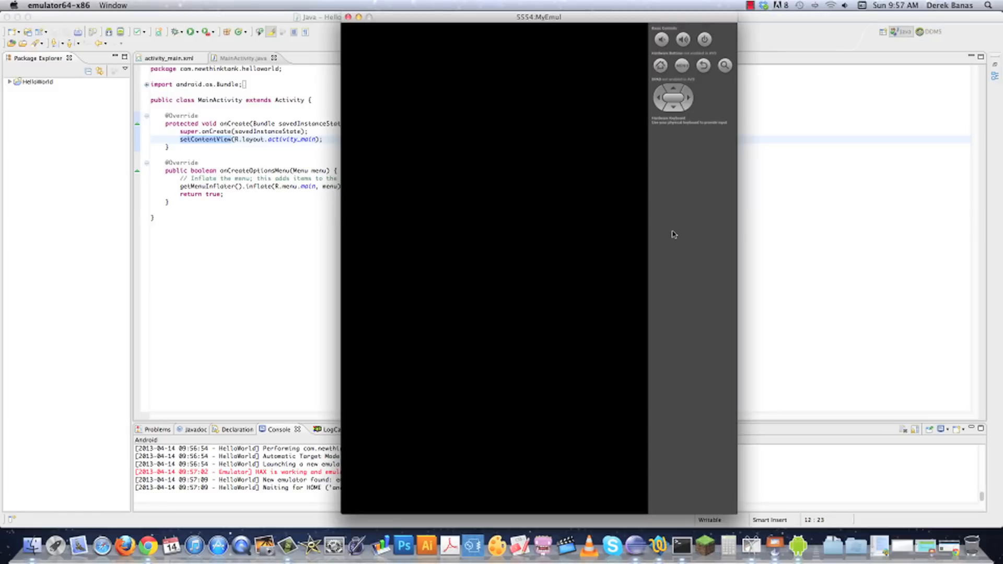
mouse_move(773, 234)
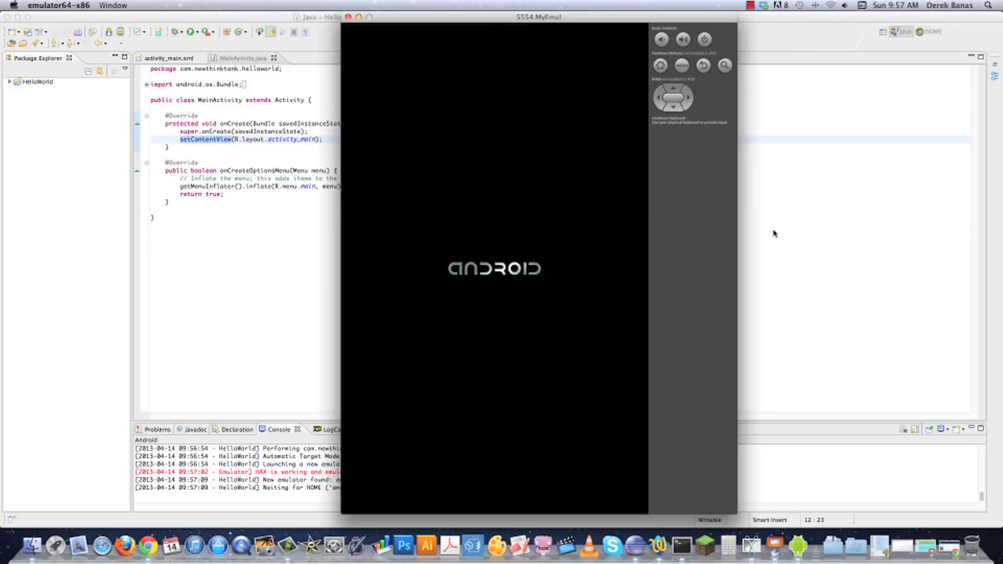
mouse_move(684, 315)
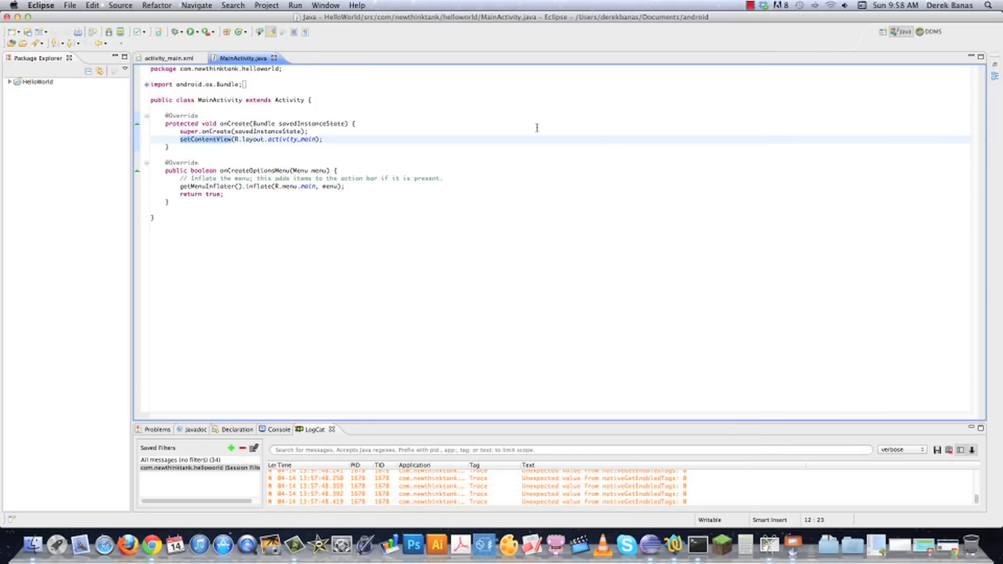
mouse_move(382, 82)
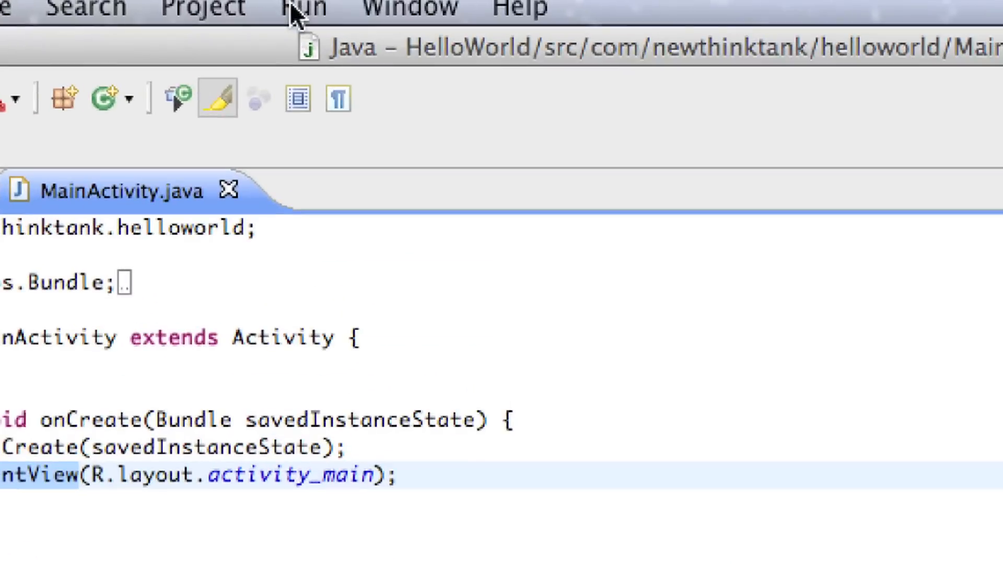
- Reopen the Android SDK Manager and expand the Android 2.3.3 (API 10) packages
click(409, 6)
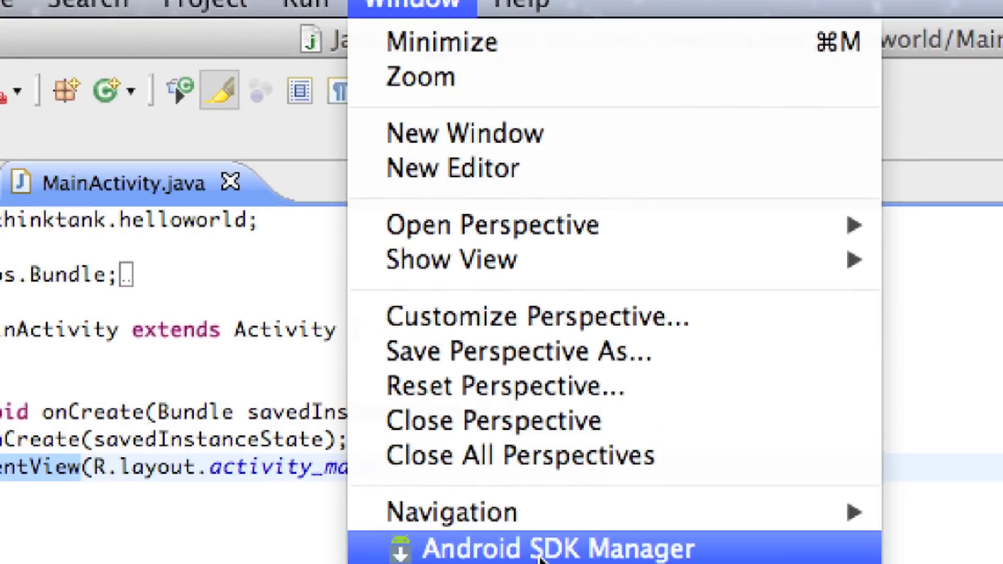
click(539, 548)
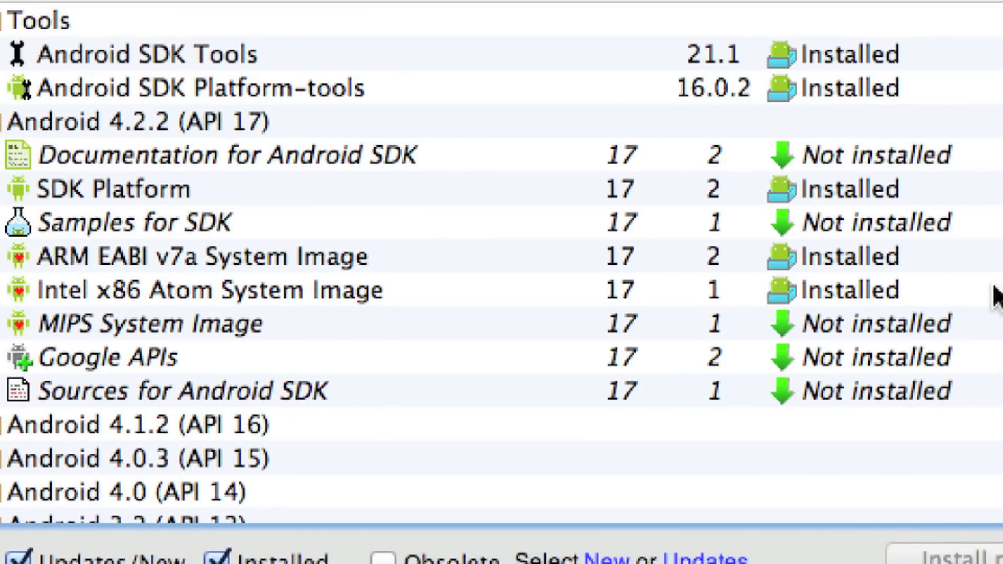
scroll(down, 3)
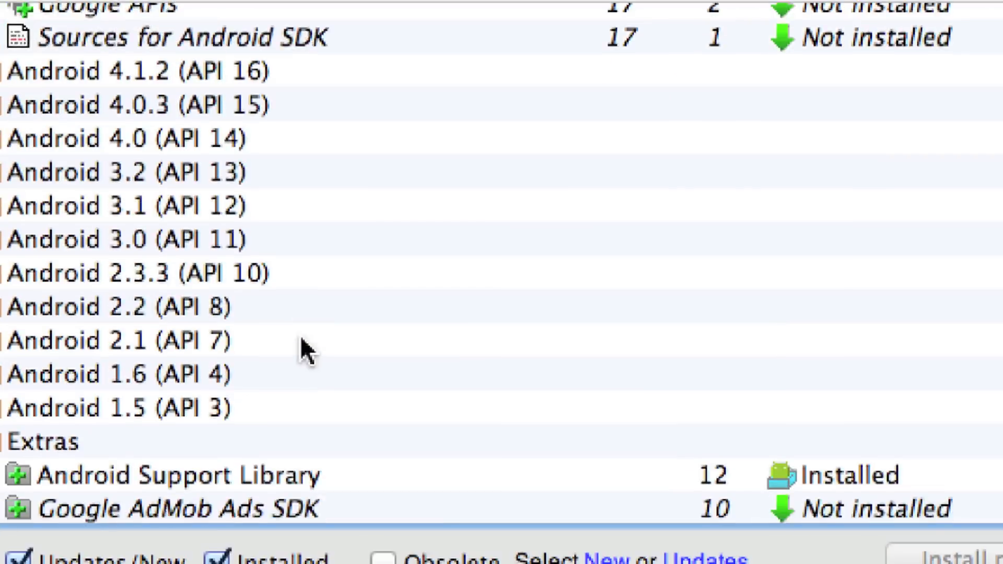
click(128, 273)
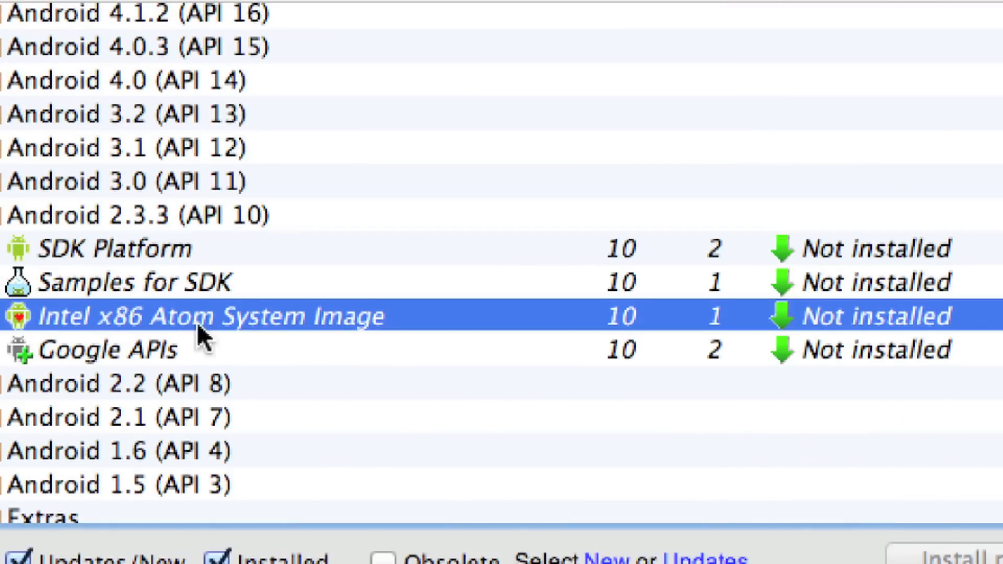
mouse_move(89, 230)
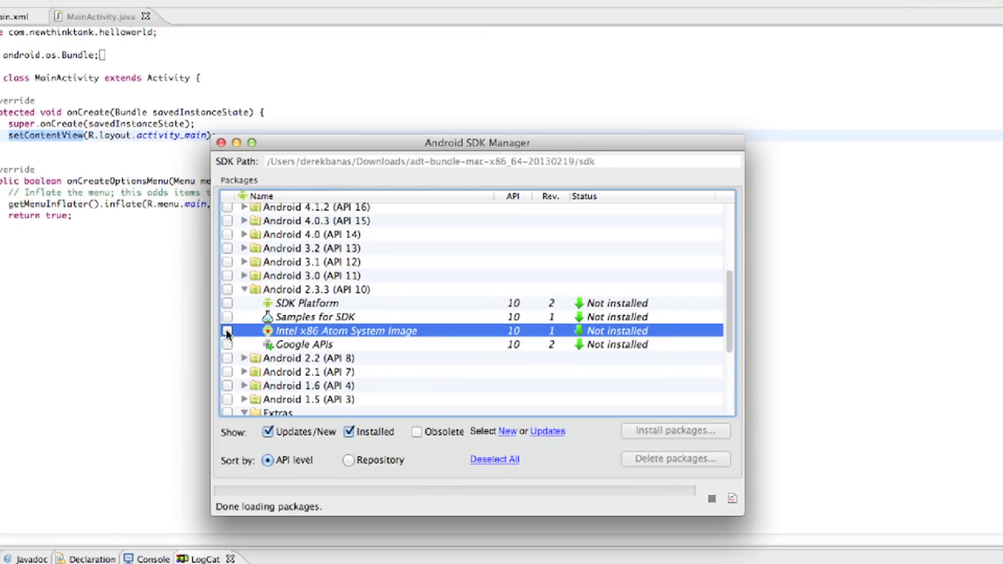
- Install the API 10 Intel x86 Atom System Image, accepting the SDK license, then close the manager
click(229, 332)
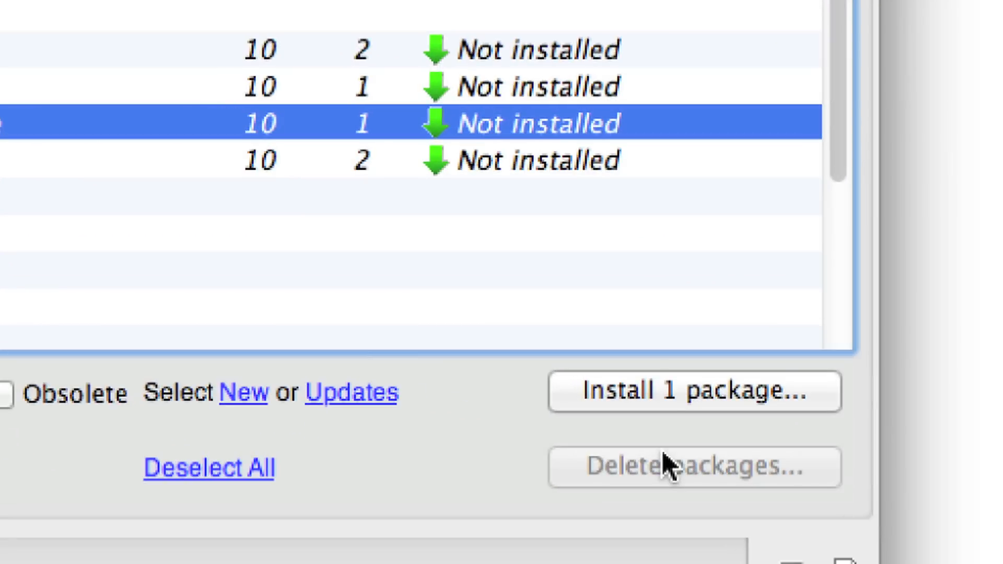
click(695, 392)
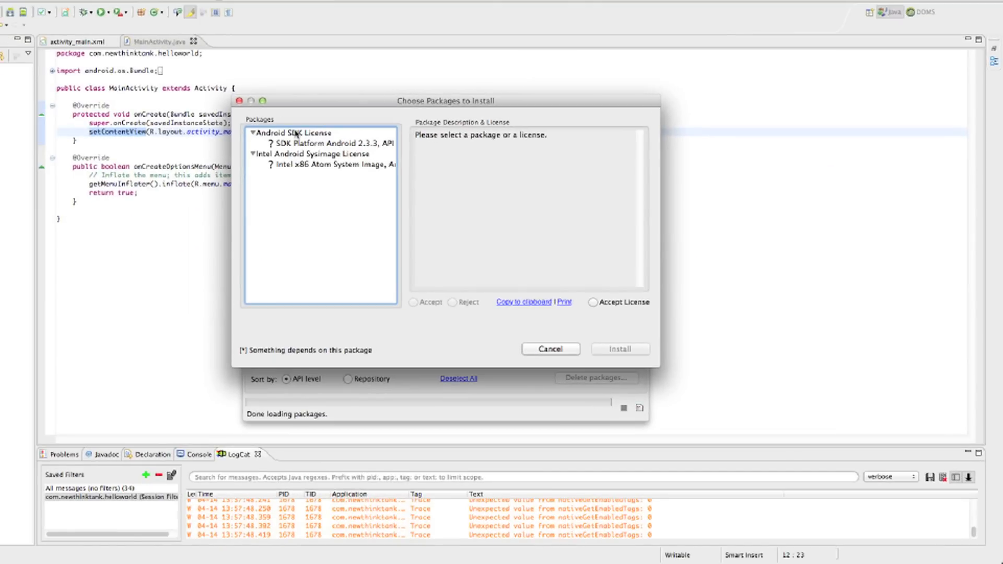
click(295, 133)
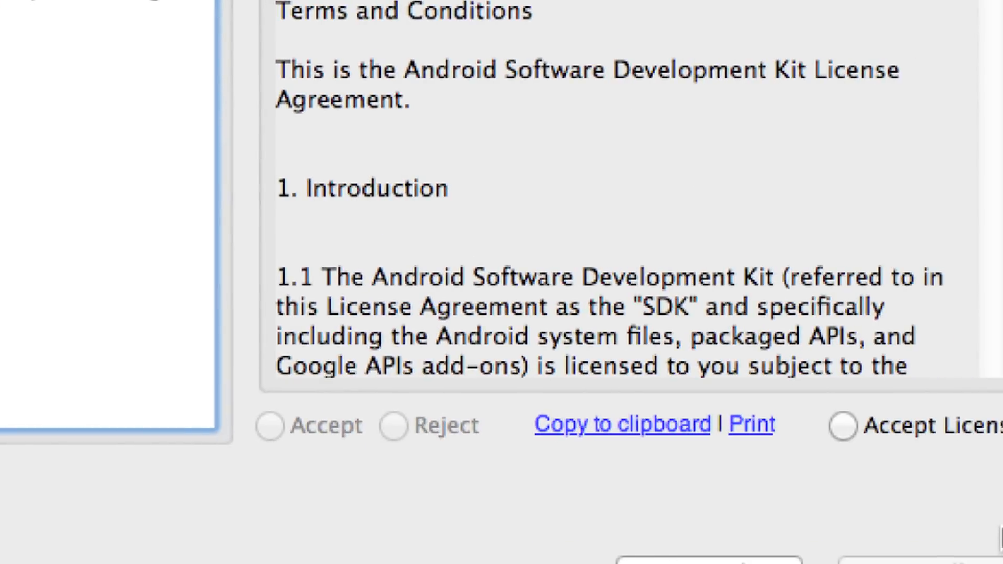
click(843, 425)
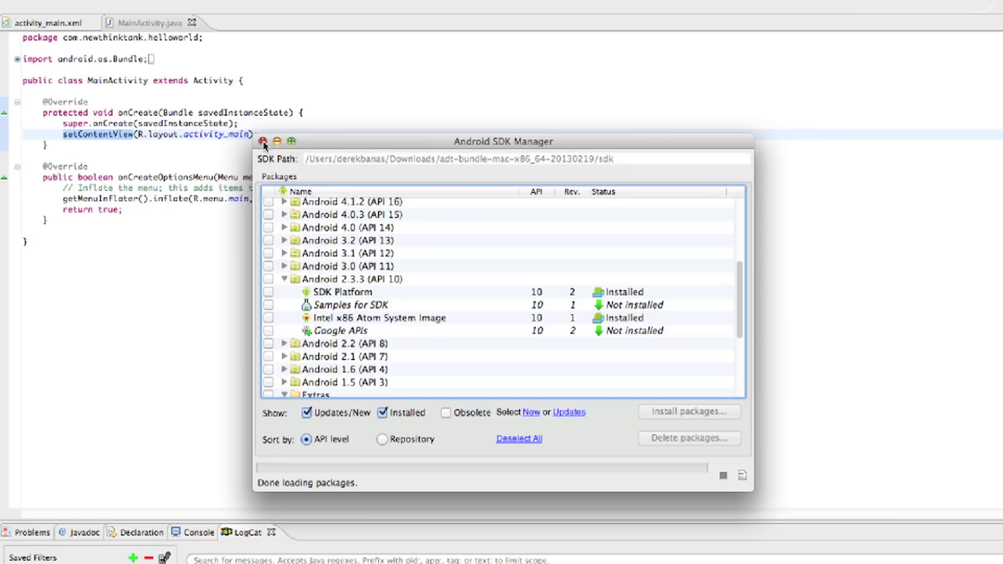
click(261, 142)
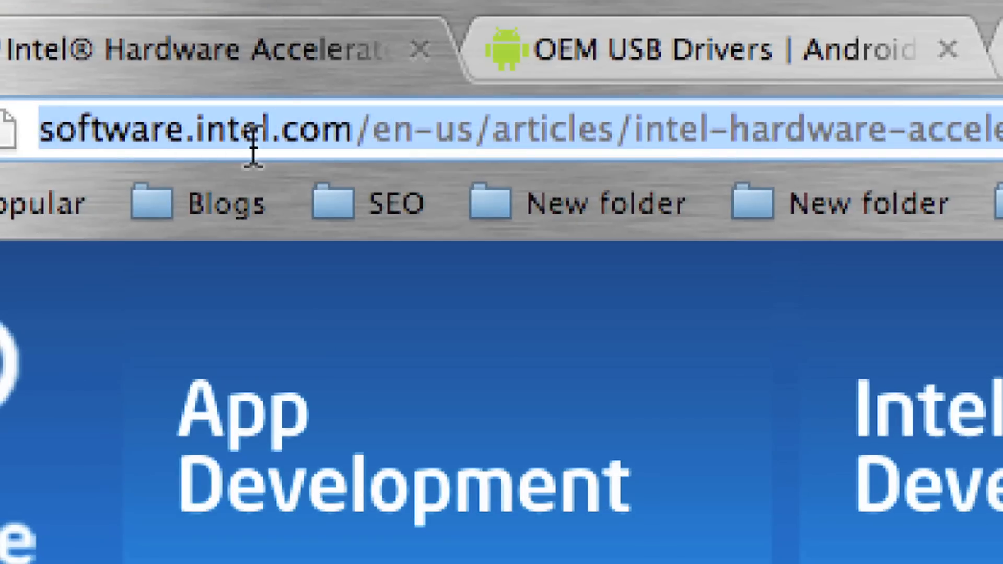
mouse_move(521, 128)
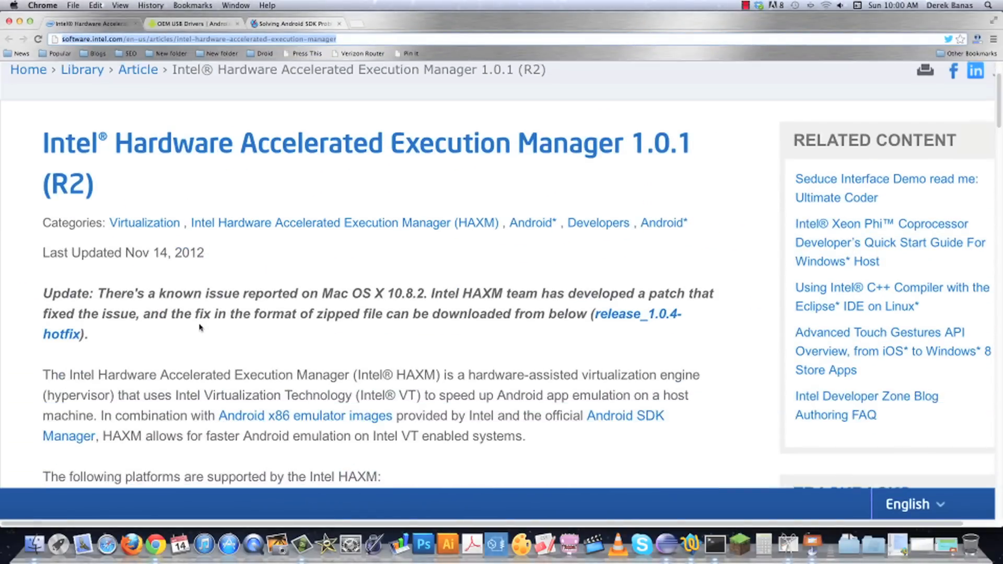
- Review the Intel HAXM page's Mac OS X downloads and hotfix, then close Chrome
scroll(down, 3)
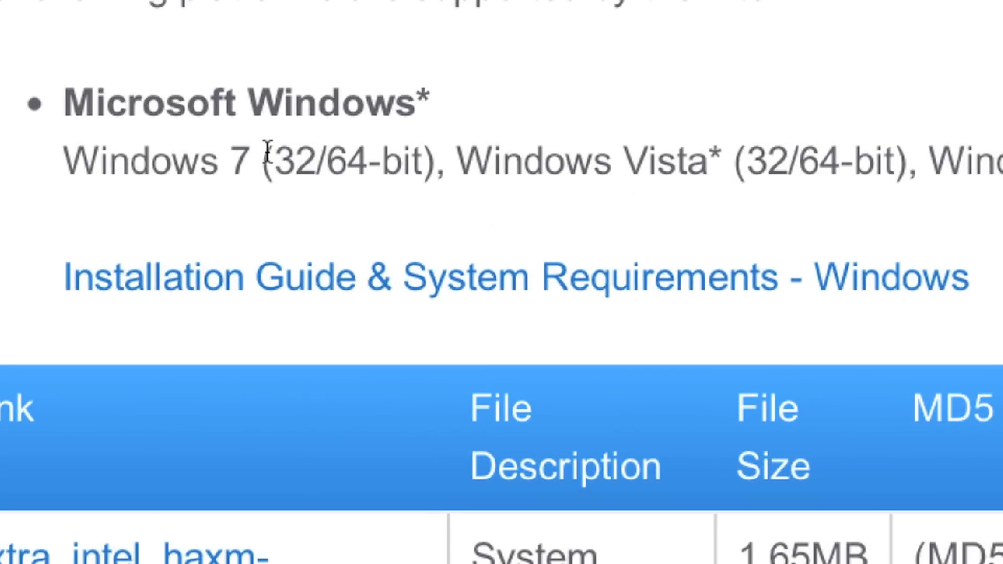
scroll(right, 3)
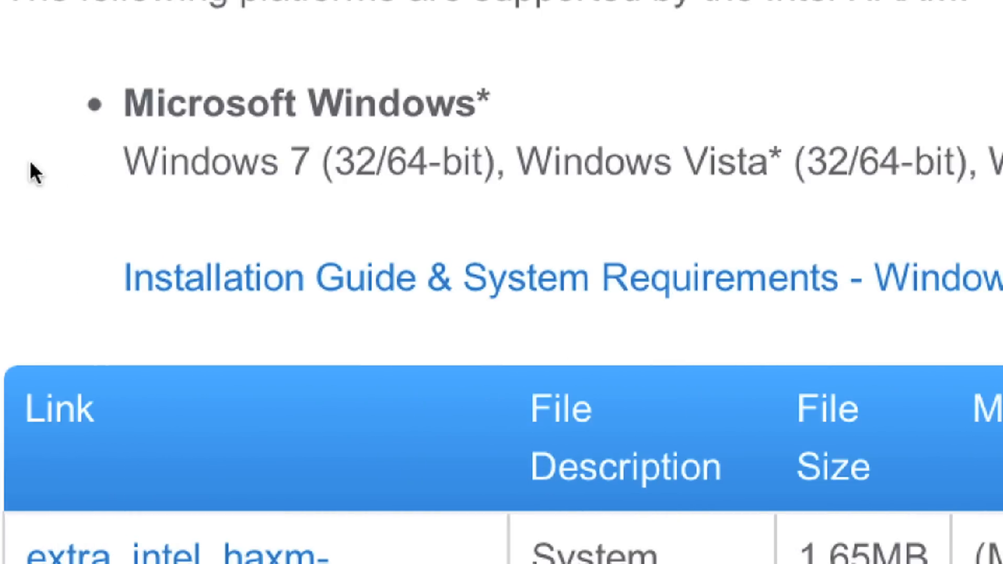
scroll(down, 3)
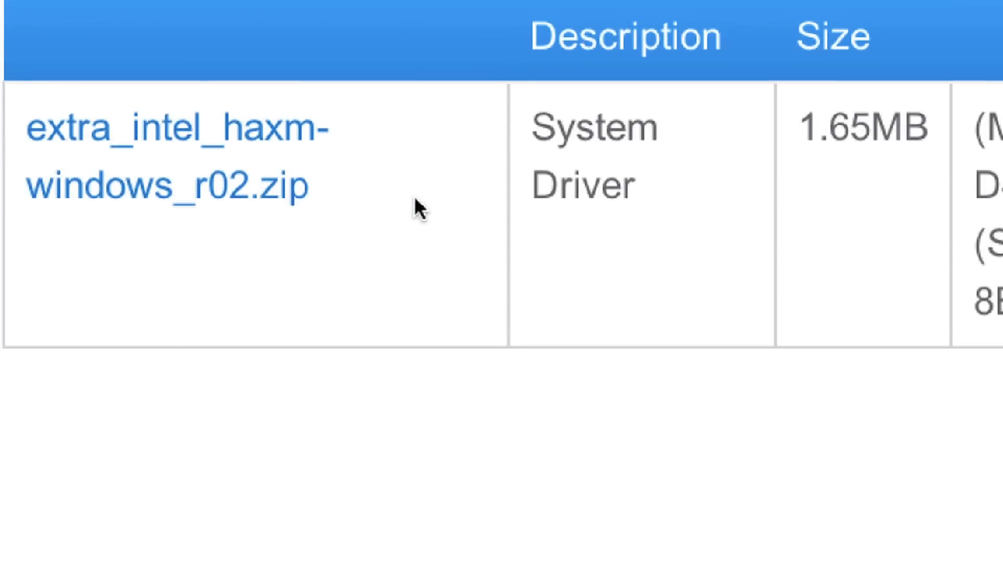
mouse_move(368, 295)
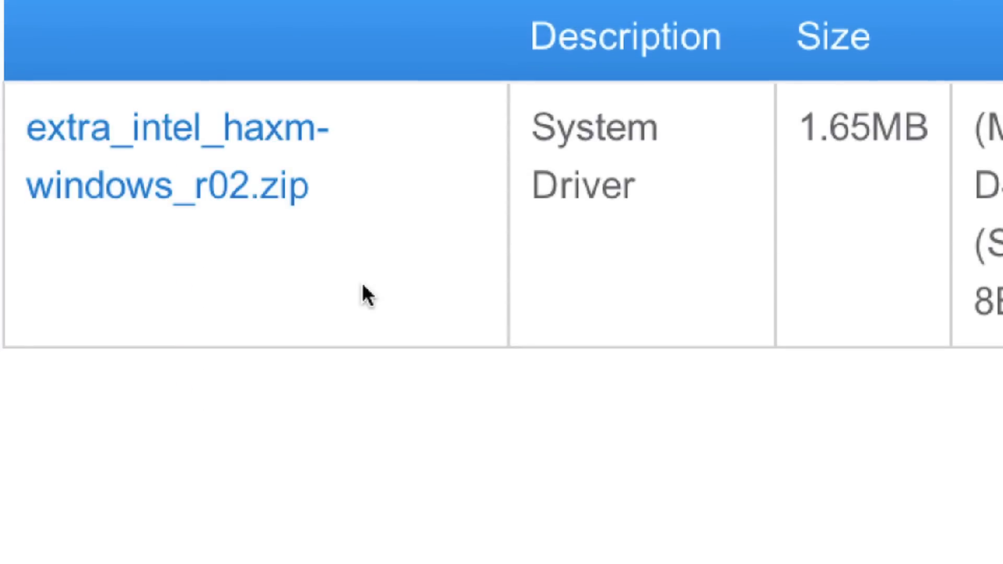
mouse_move(224, 148)
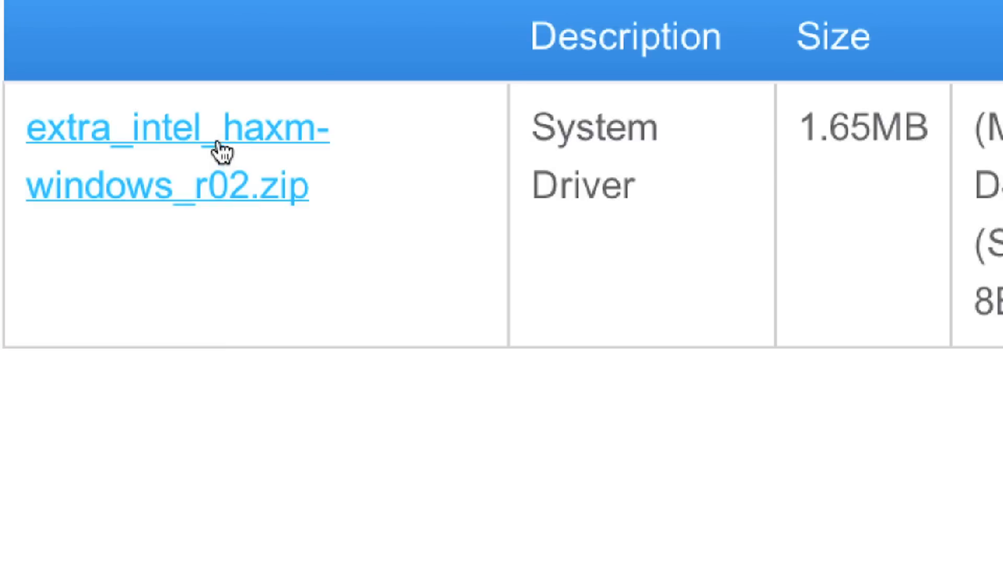
mouse_move(428, 489)
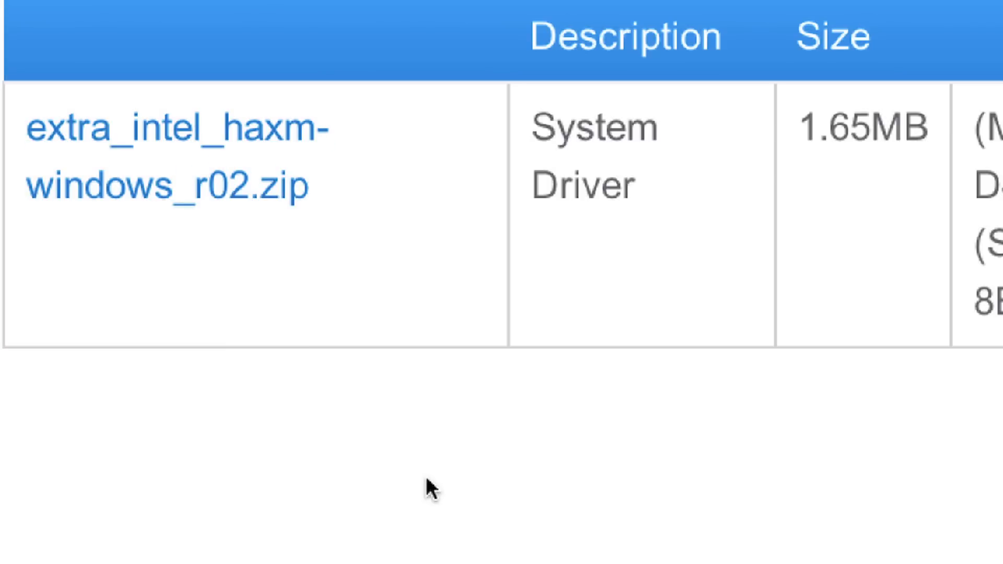
scroll(up, 3)
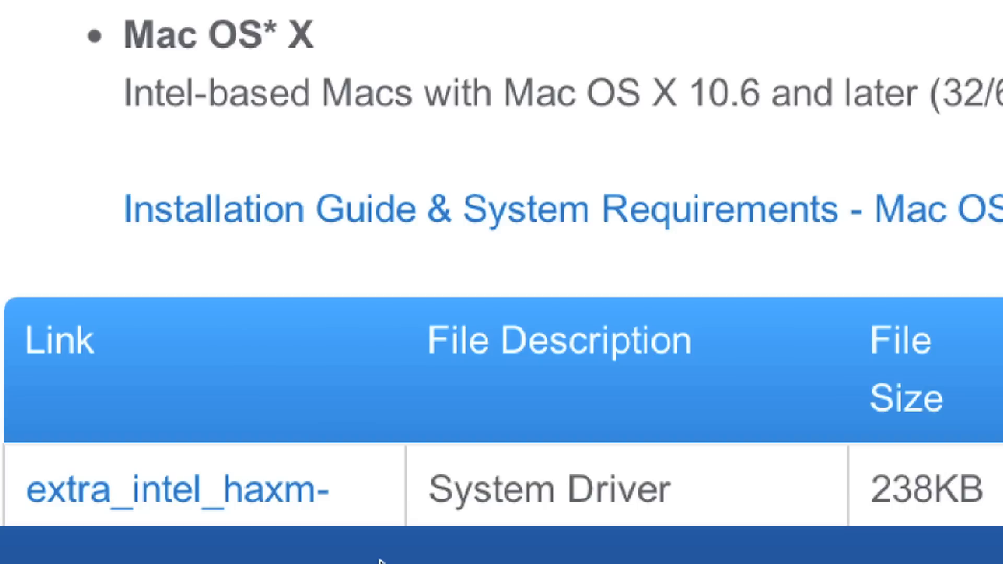
scroll(down, 3)
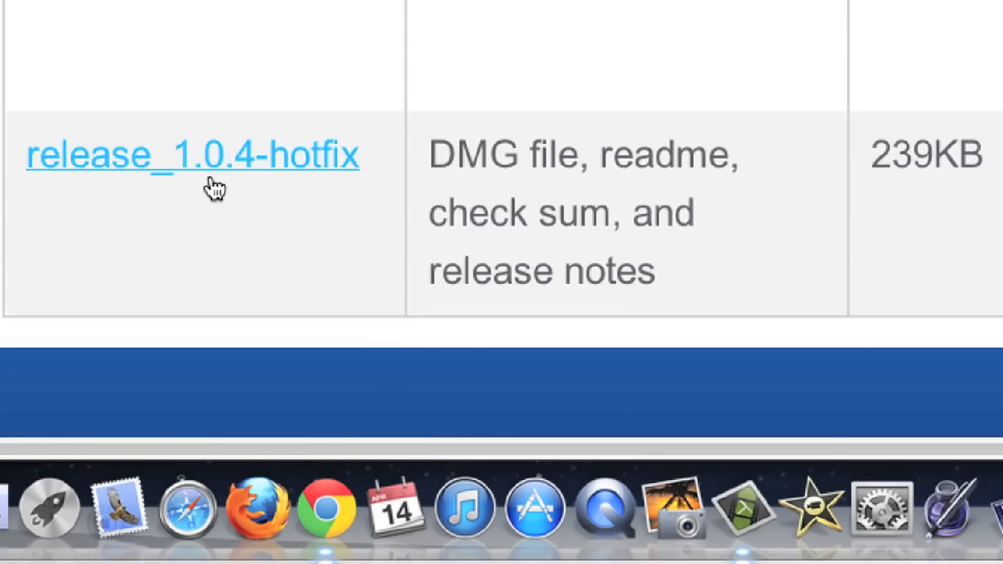
mouse_move(173, 173)
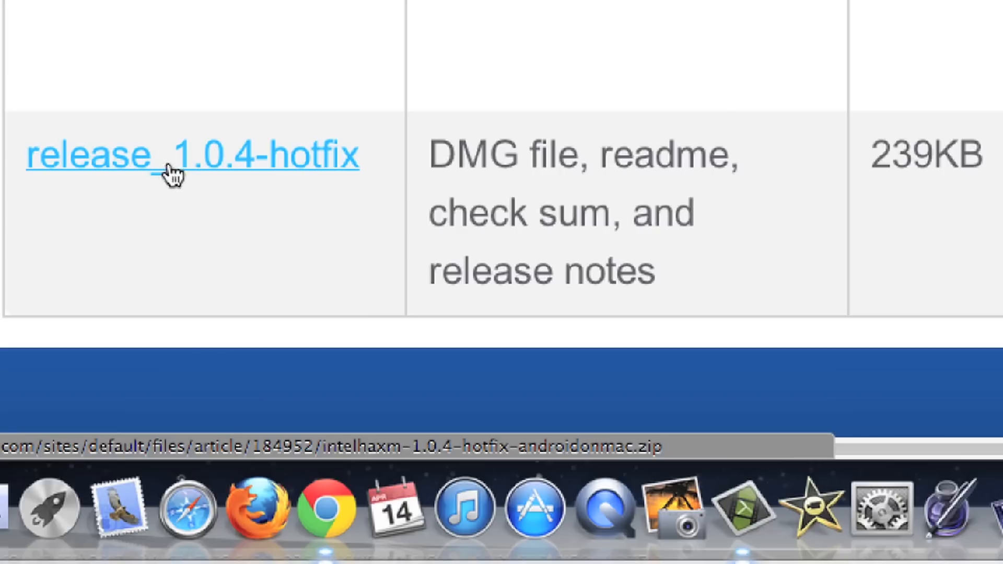
mouse_move(509, 189)
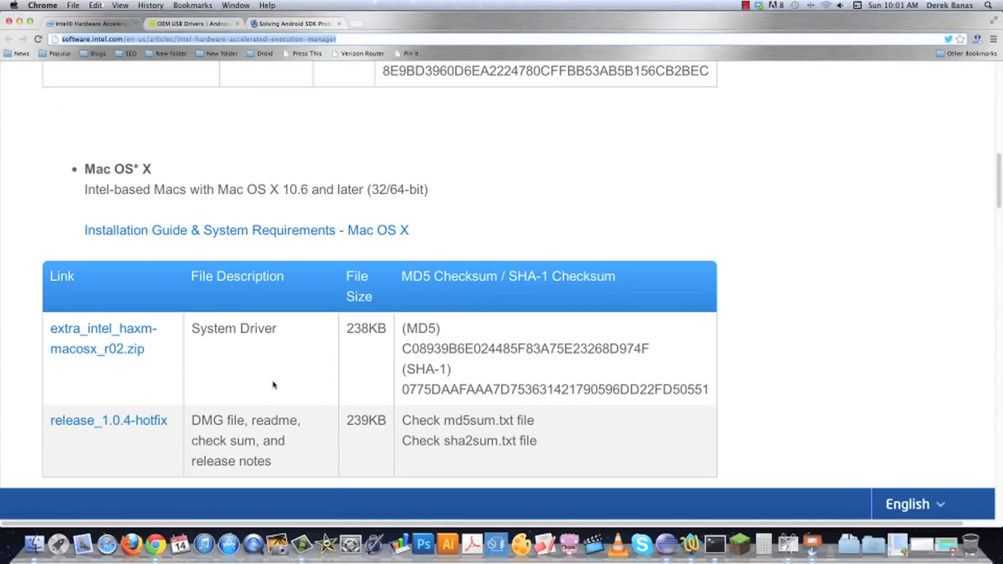
mouse_move(22, 40)
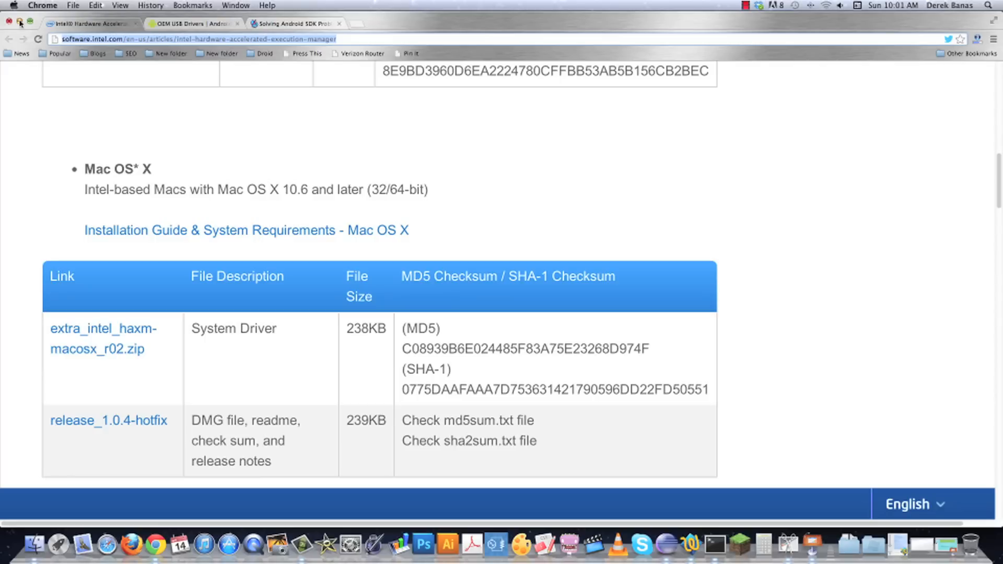
click(715, 546)
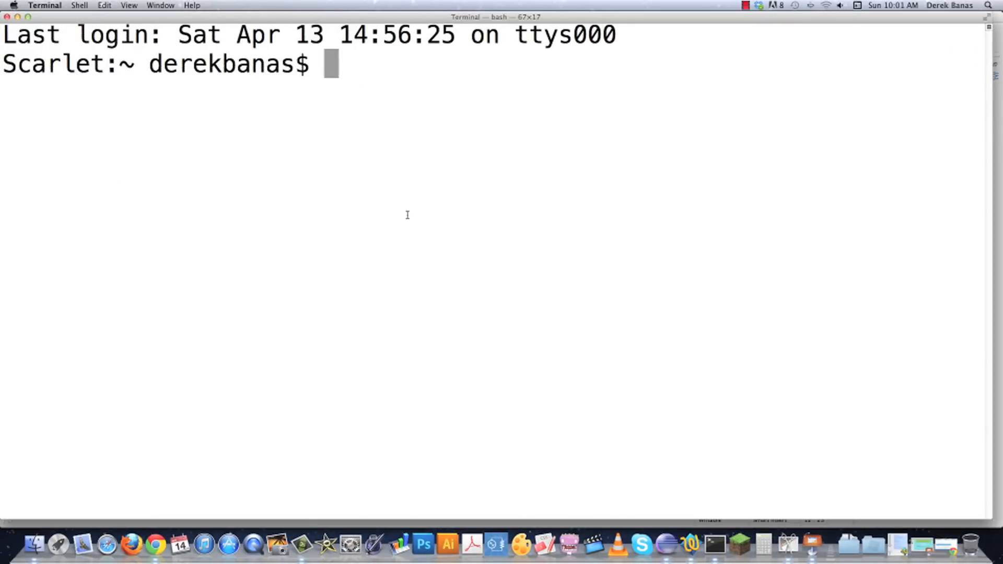
mouse_move(717, 474)
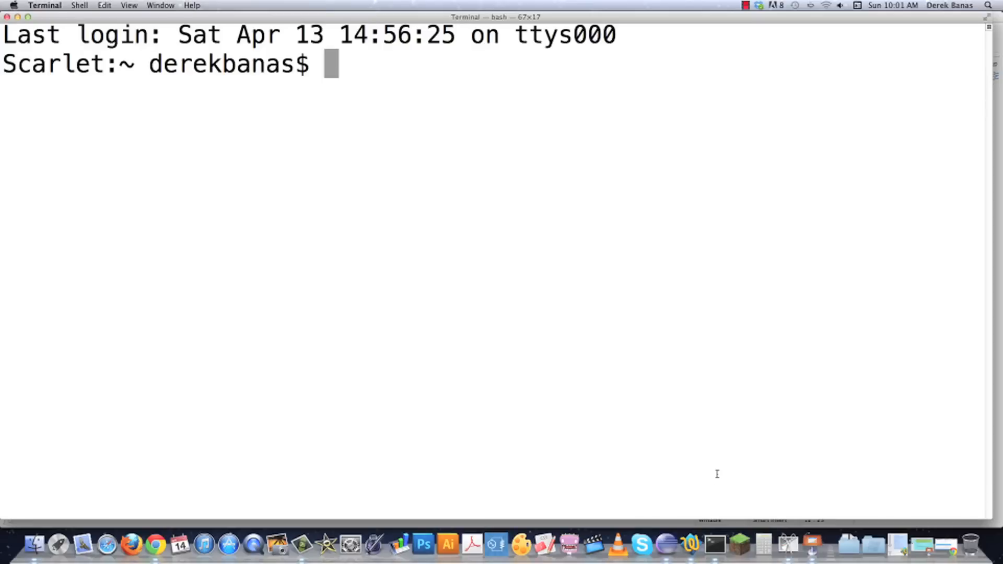
- Run 'kextstat | grep intel' and verify com.intel.kext.intelhaxm 1.0.4 appears in the output
text(command)
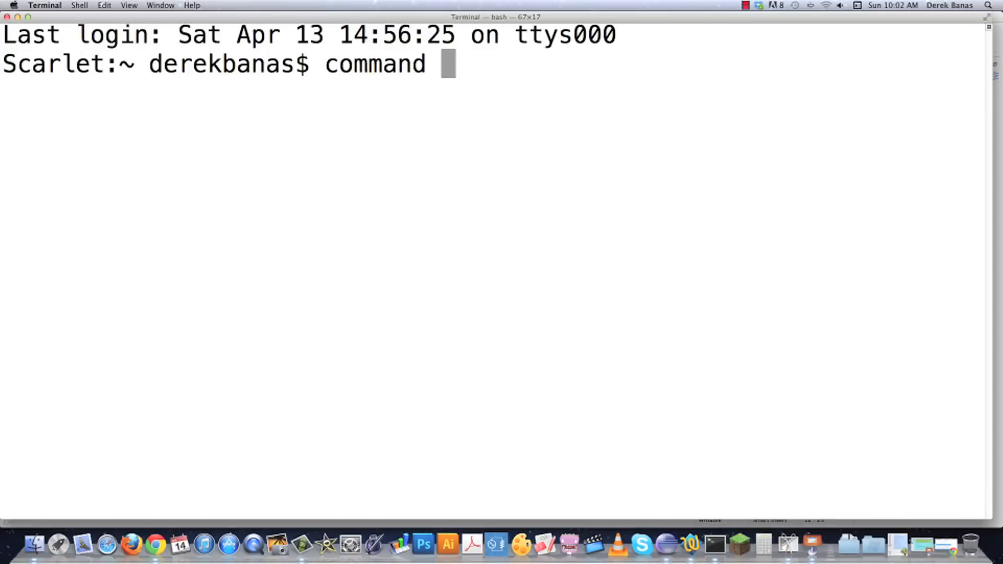
text(kext)
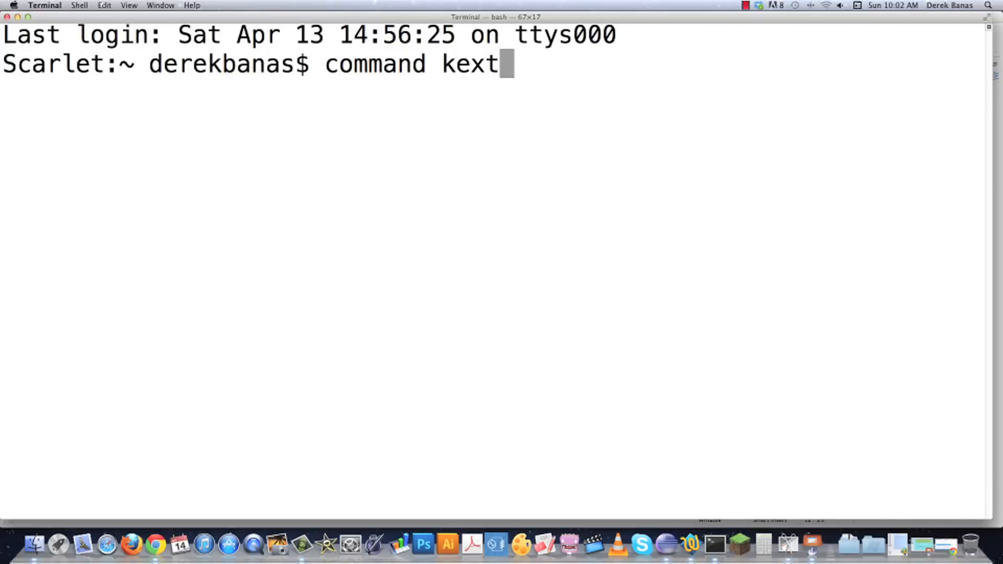
text(stat)
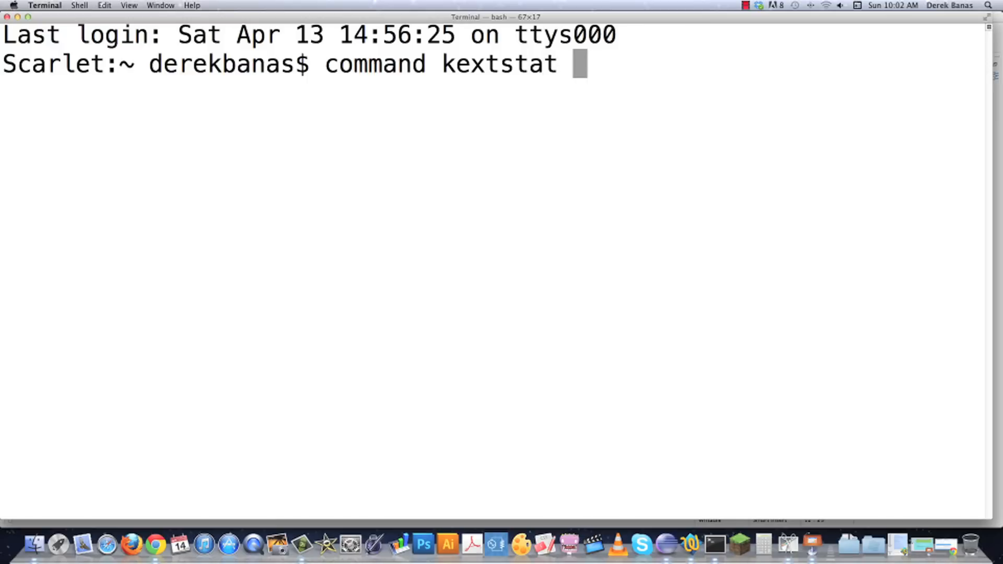
text(| grep intel)
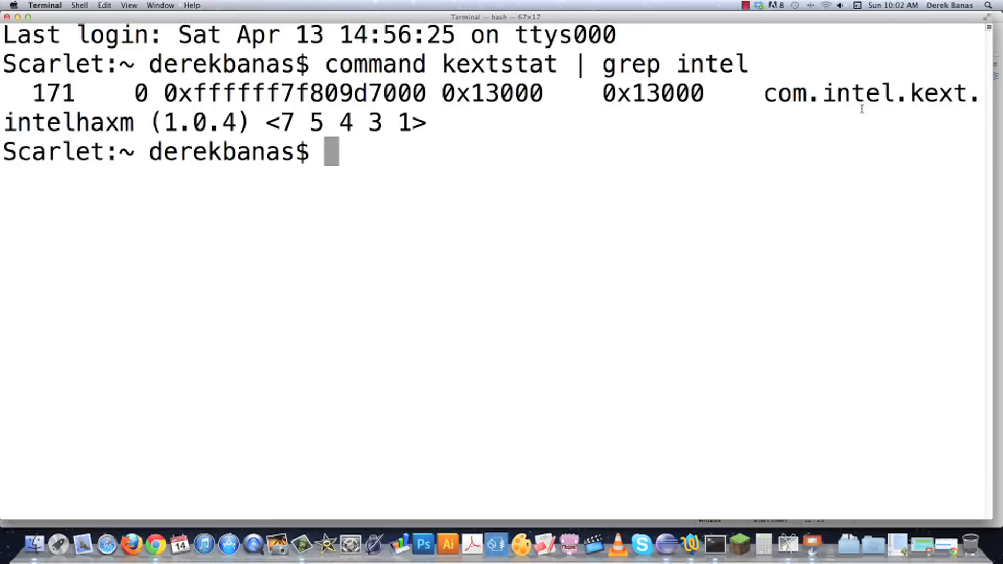
double_click(871, 93)
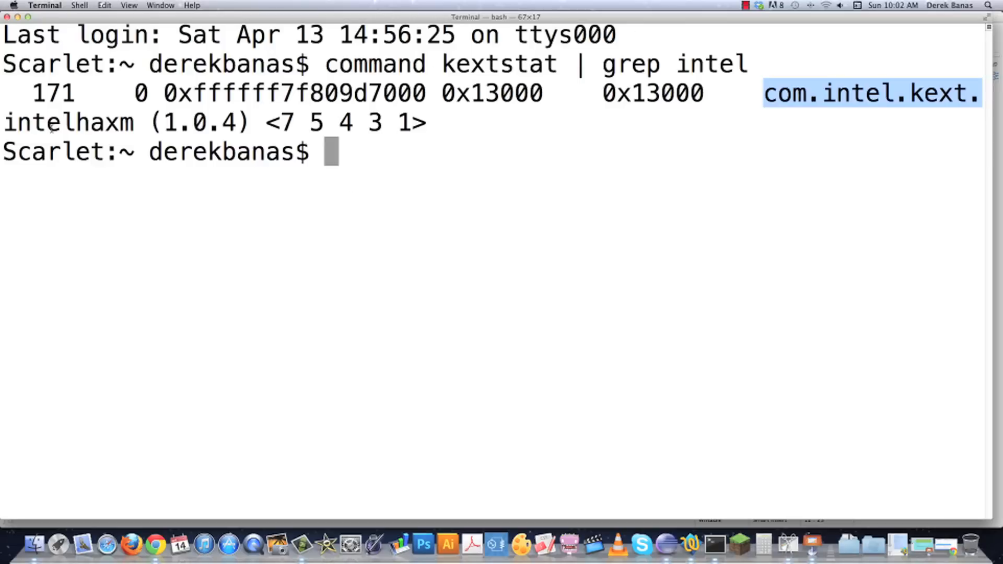
double_click(67, 123)
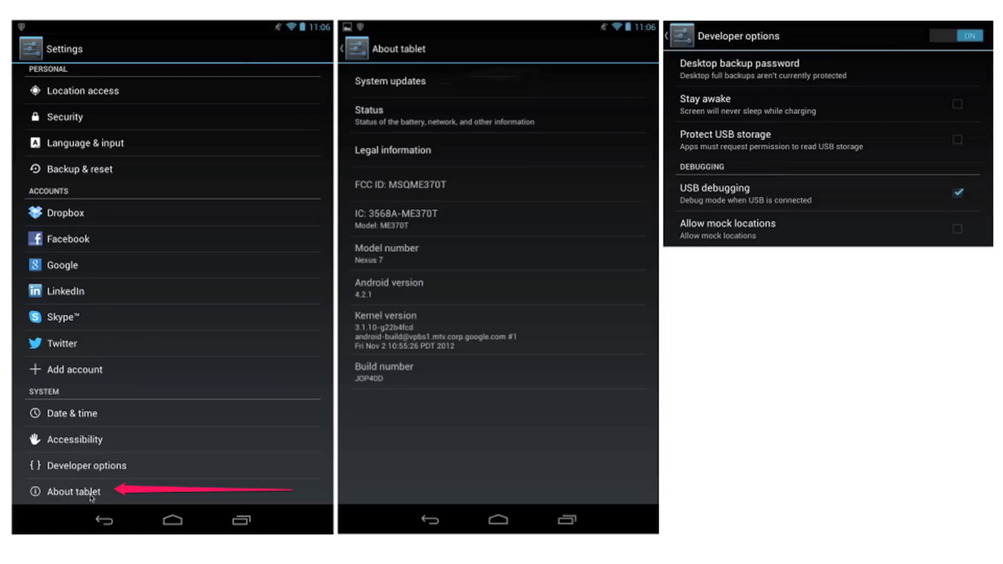
mouse_move(484, 232)
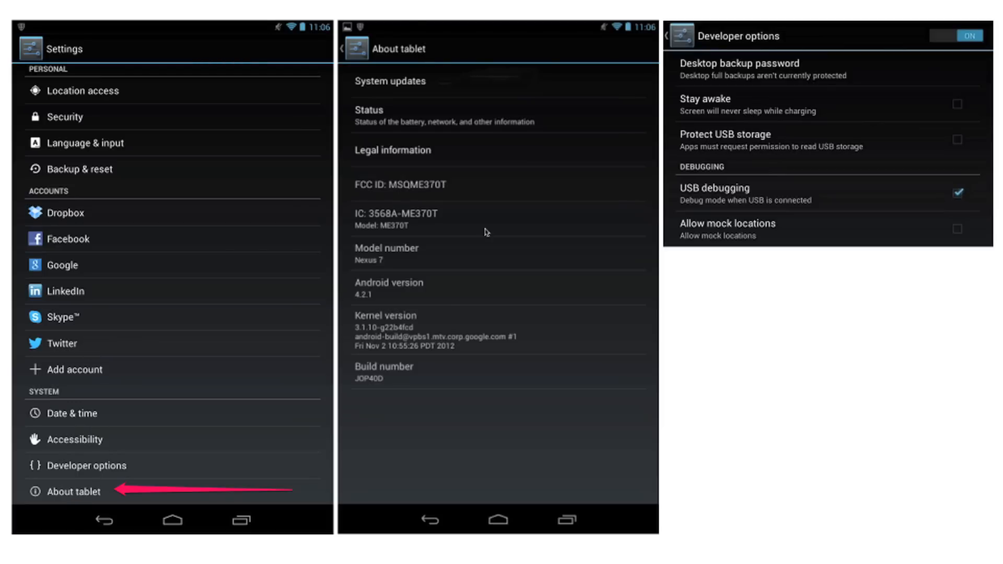
mouse_move(413, 383)
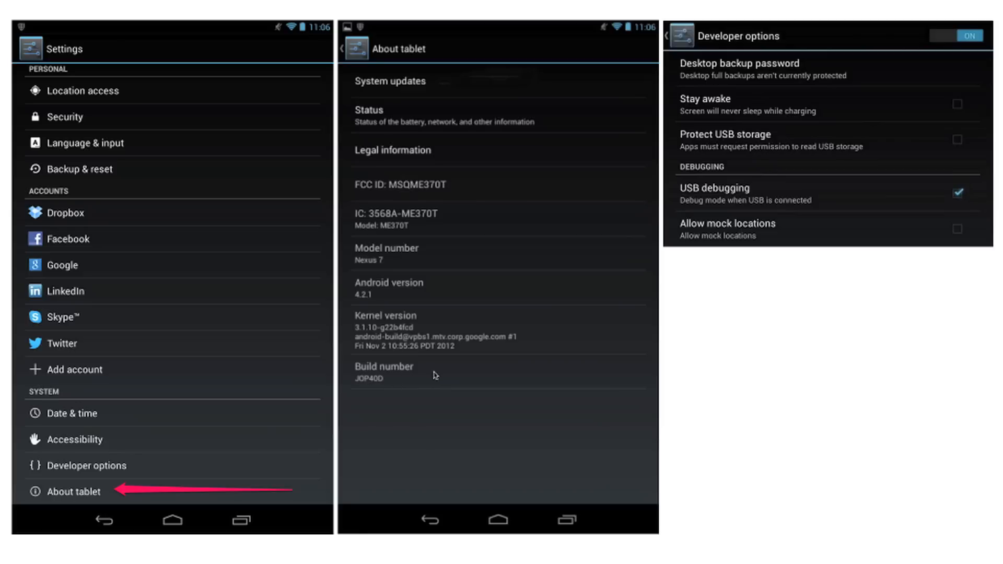
mouse_move(409, 382)
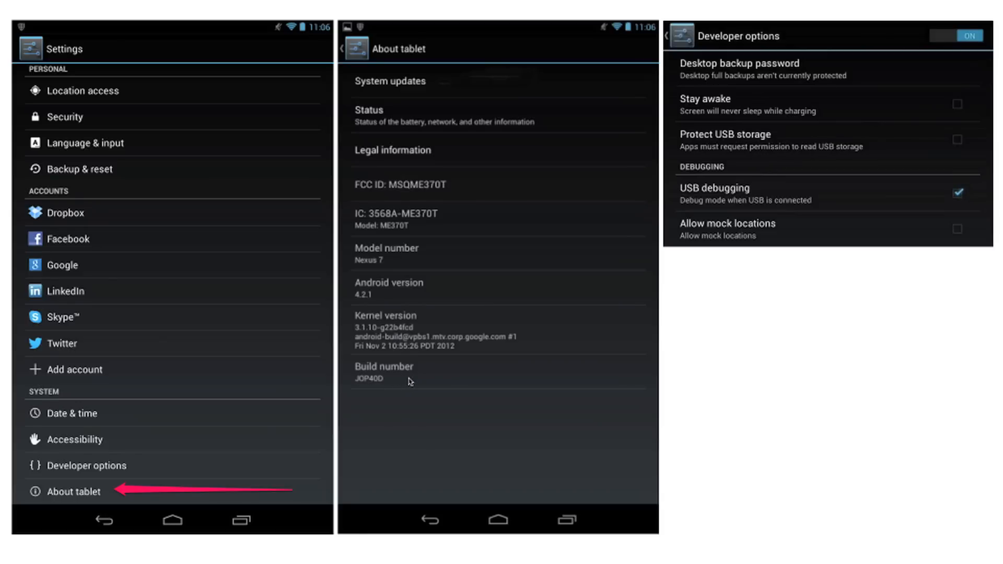
mouse_move(828, 172)
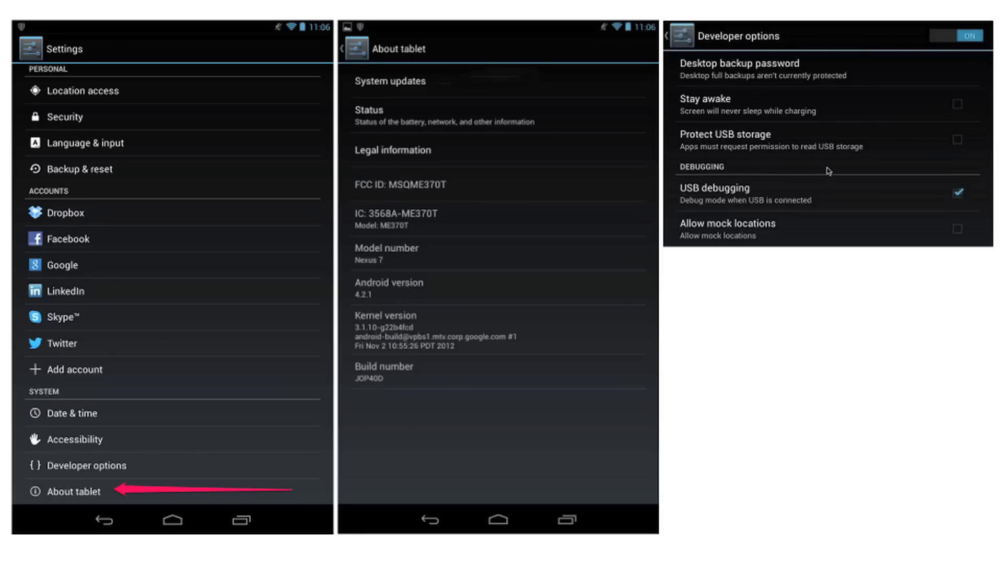
mouse_move(774, 120)
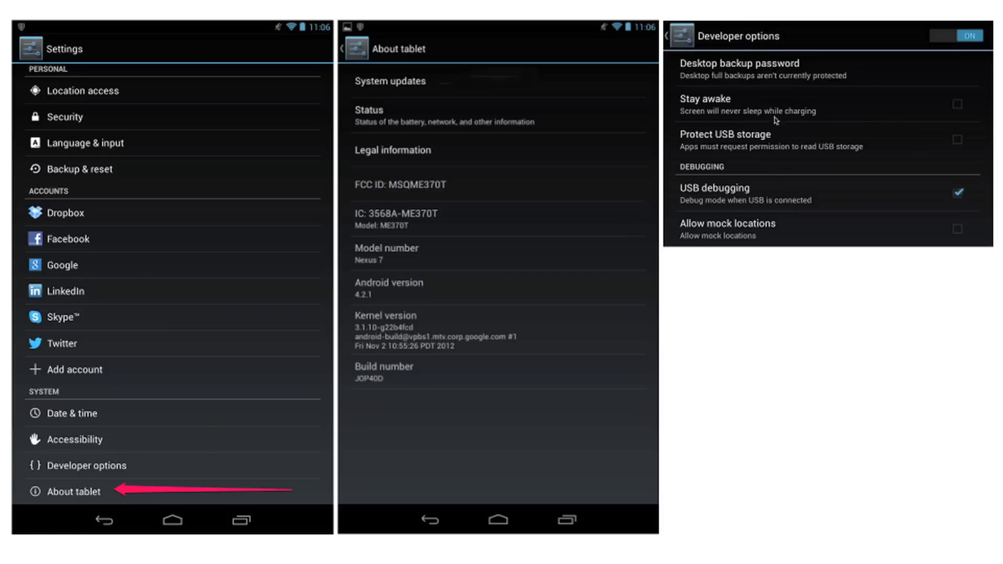
mouse_move(808, 205)
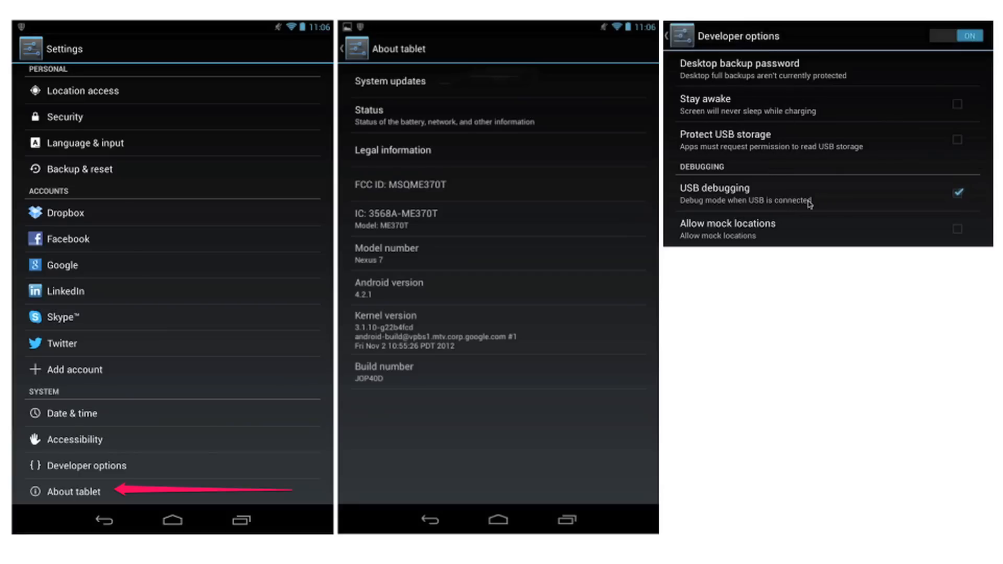
mouse_move(788, 204)
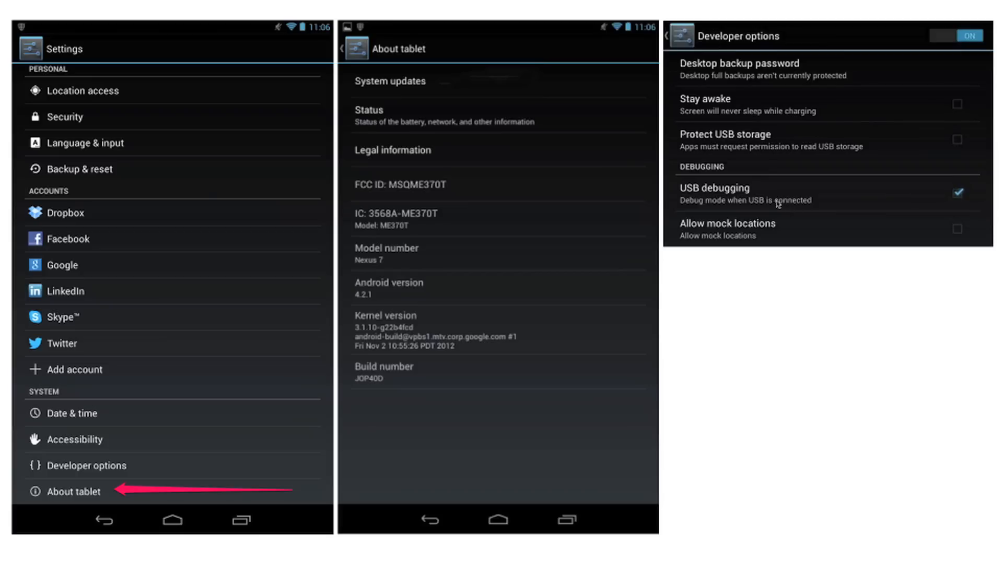
mouse_move(745, 198)
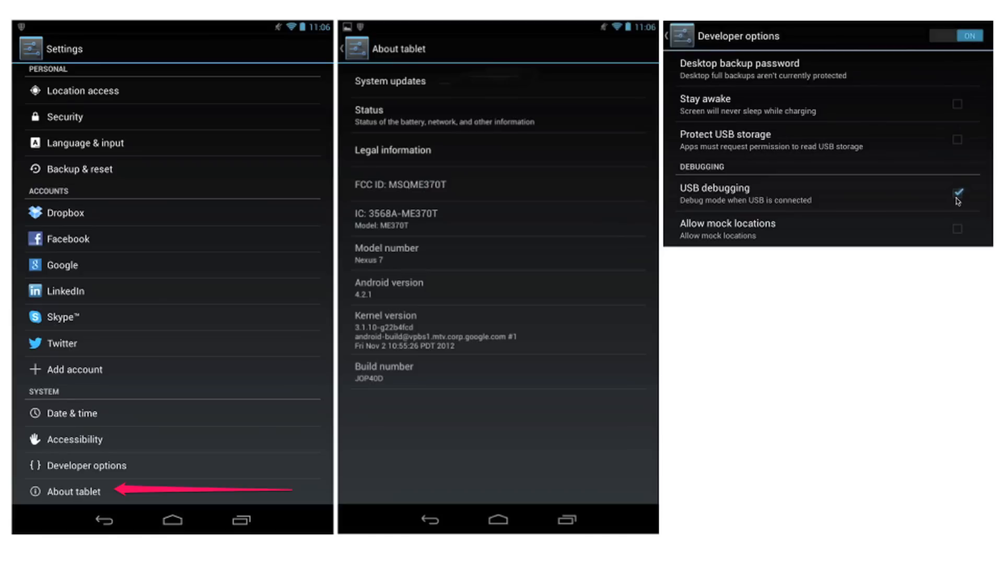
mouse_move(561, 232)
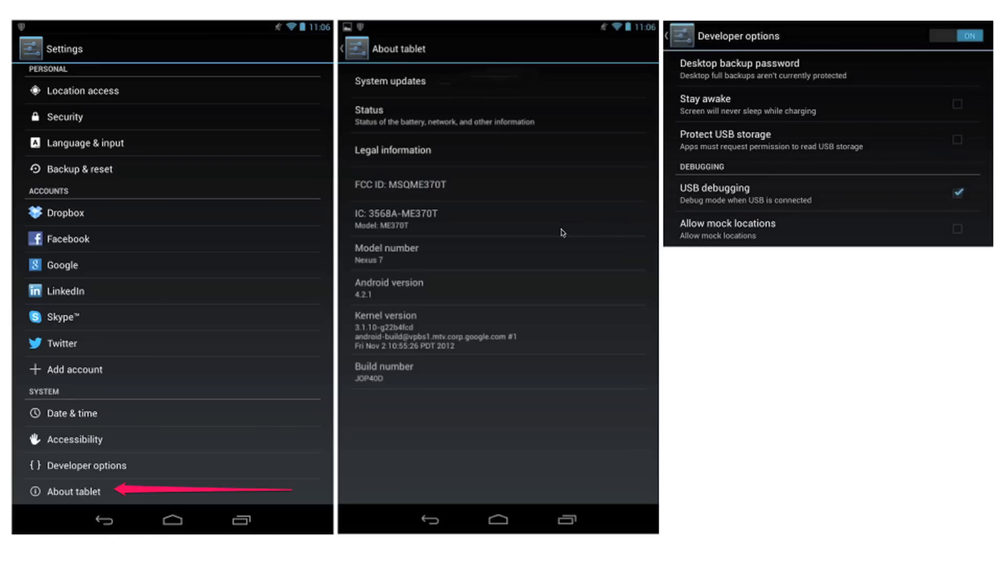
mouse_move(512, 226)
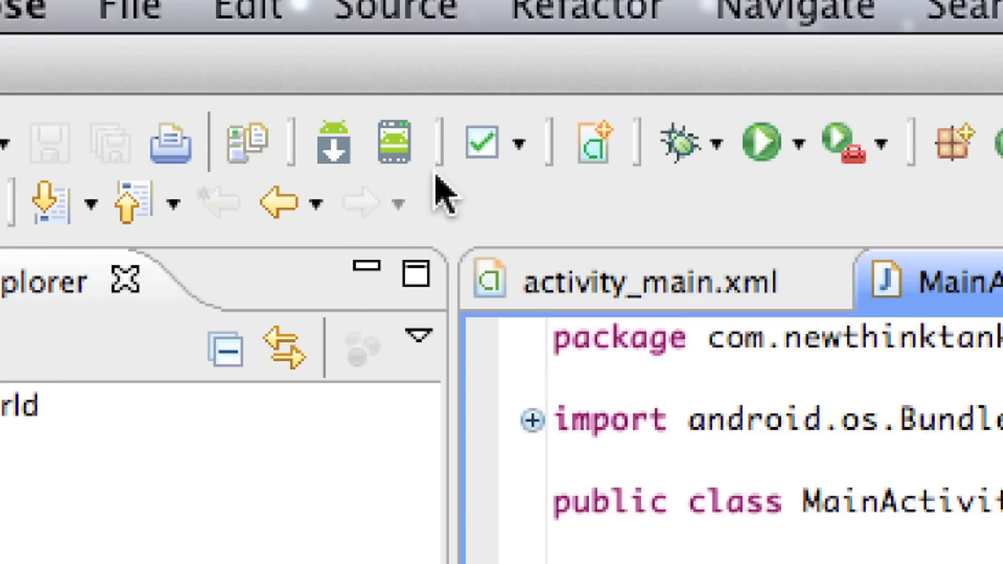
mouse_move(393, 142)
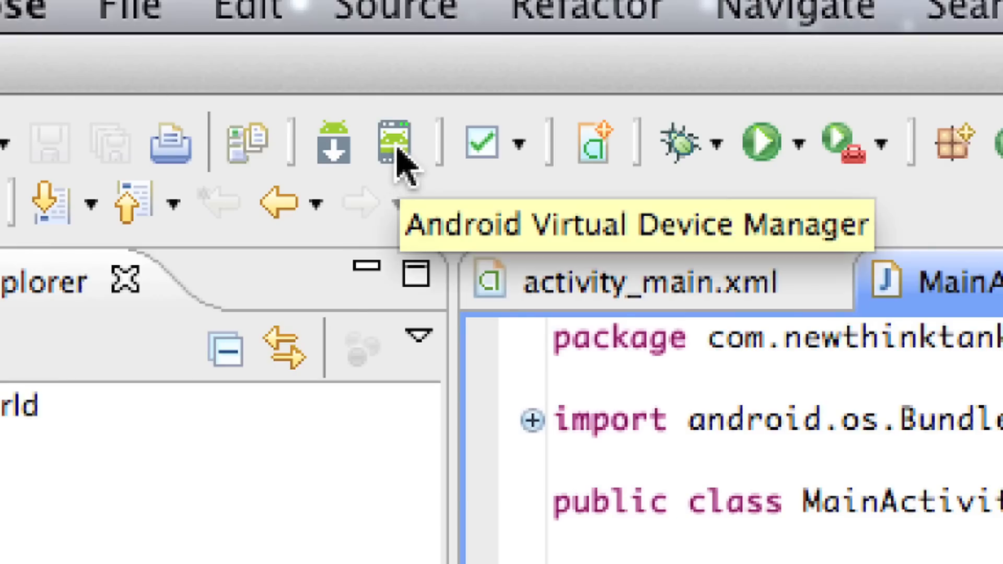
mouse_move(659, 230)
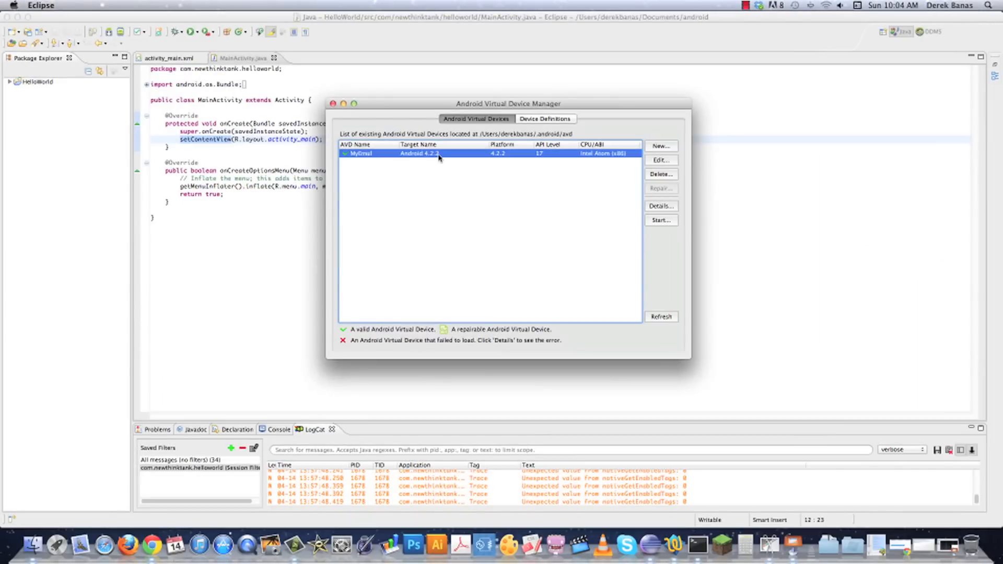
mouse_move(577, 193)
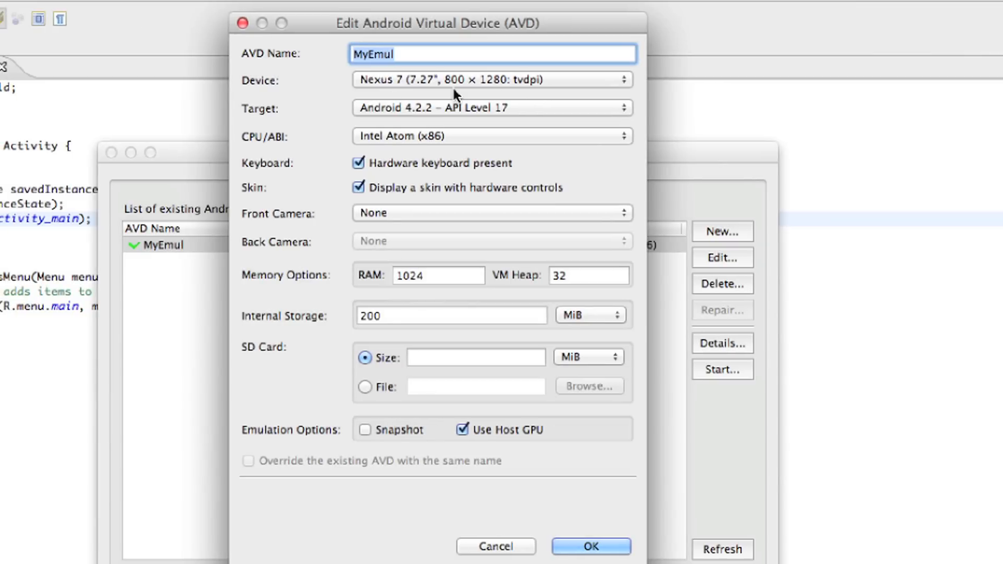
mouse_move(426, 120)
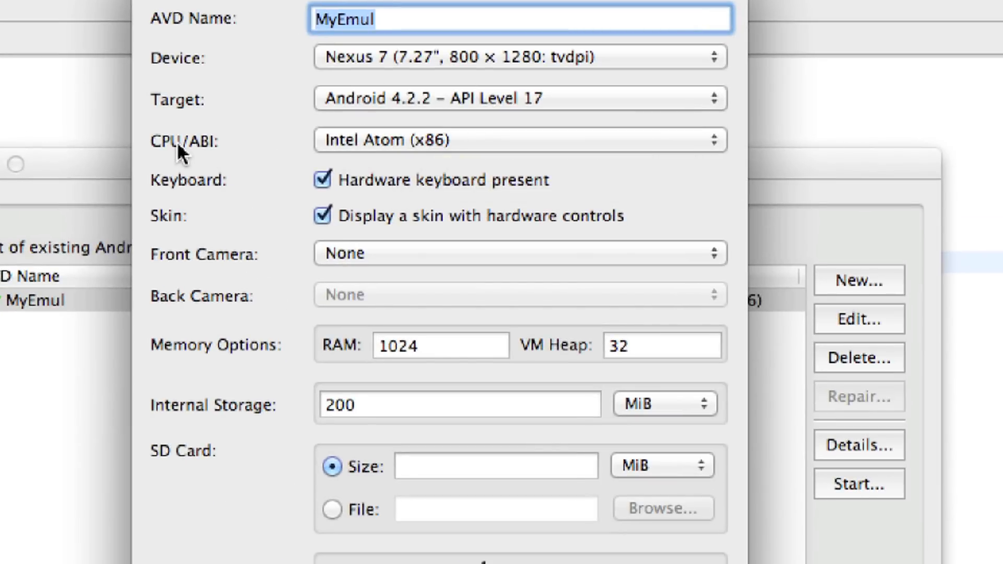
mouse_move(363, 154)
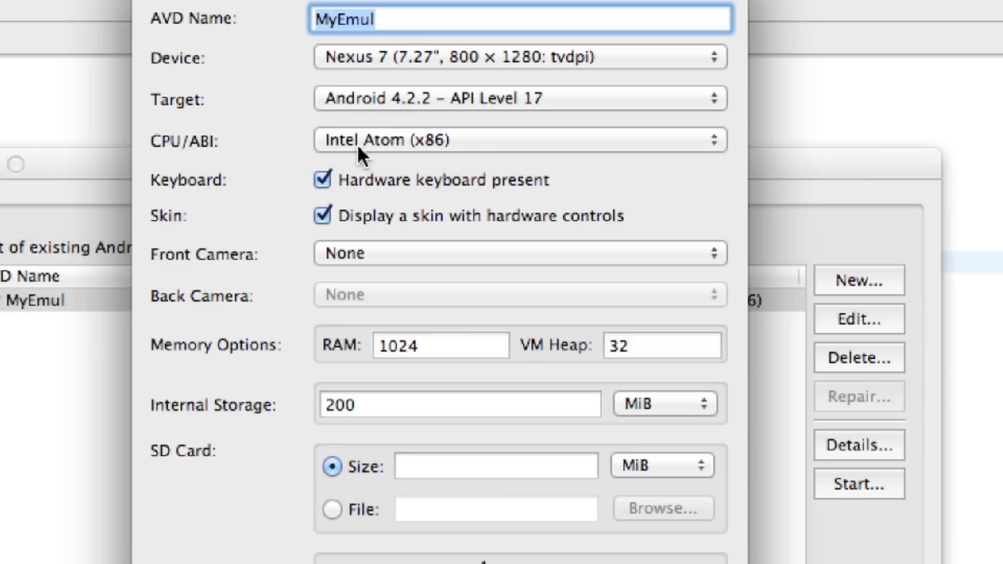
mouse_move(524, 395)
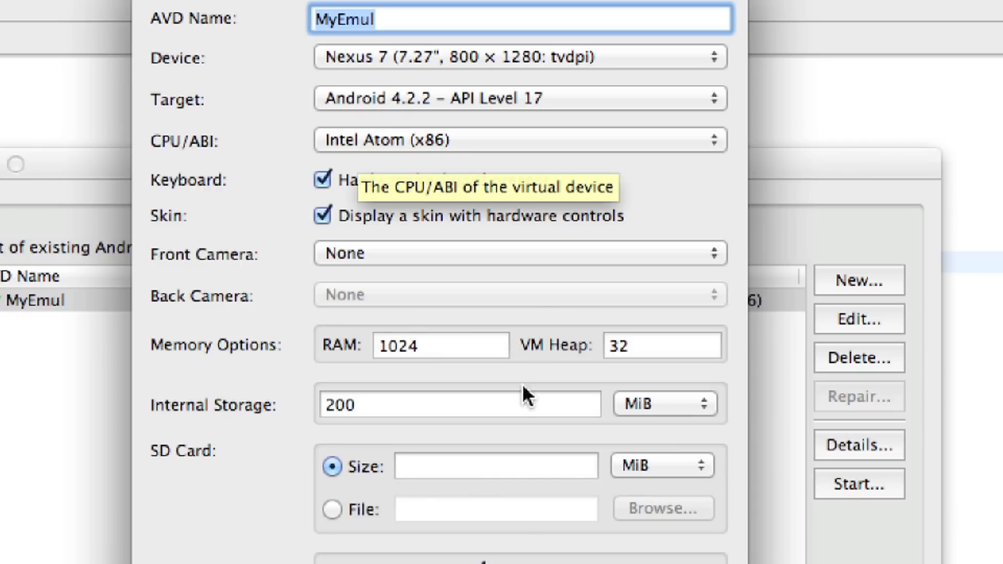
- Scroll the MyEmul AVD editor to review Intel Atom x86 CPU and Use Host GPU settings
scroll(down, 3)
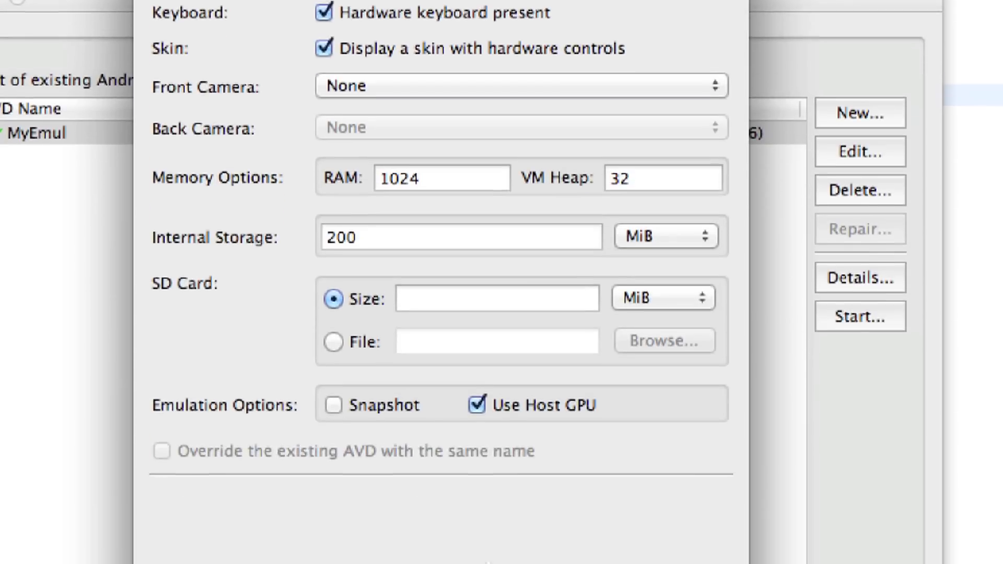
scroll(down, 3)
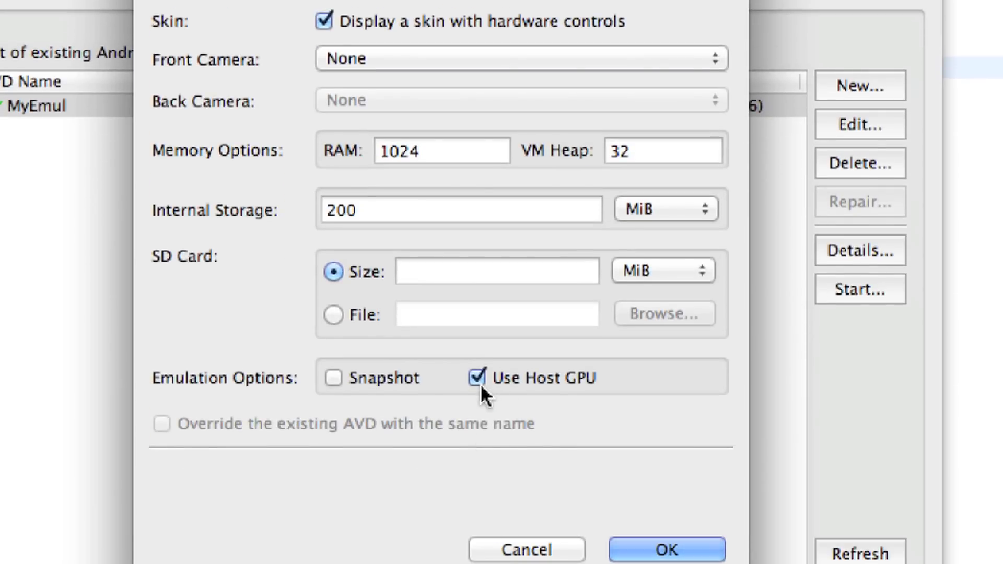
mouse_move(594, 394)
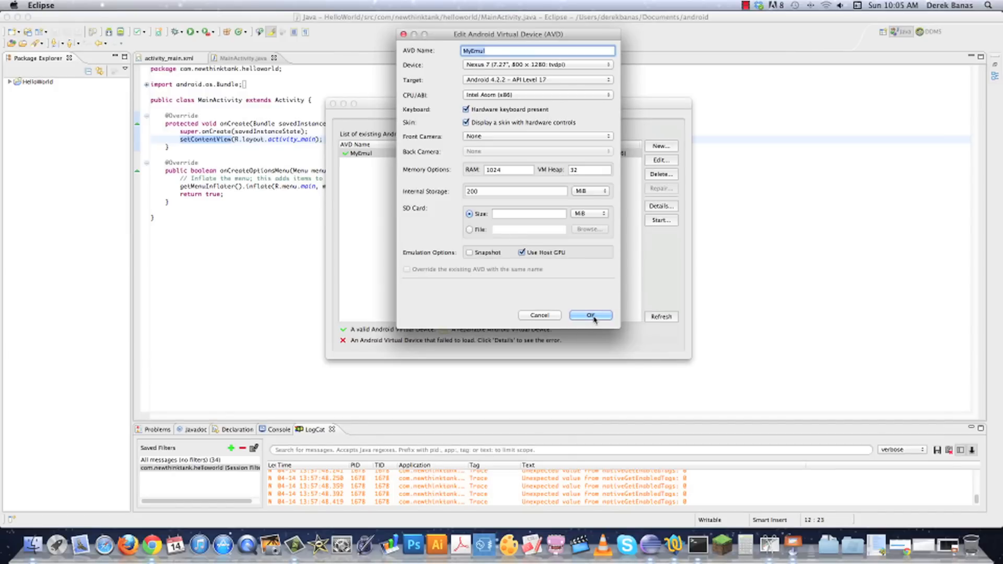
- Save the MyEmul device settings and bring up the HelloWorld run configurations
click(588, 314)
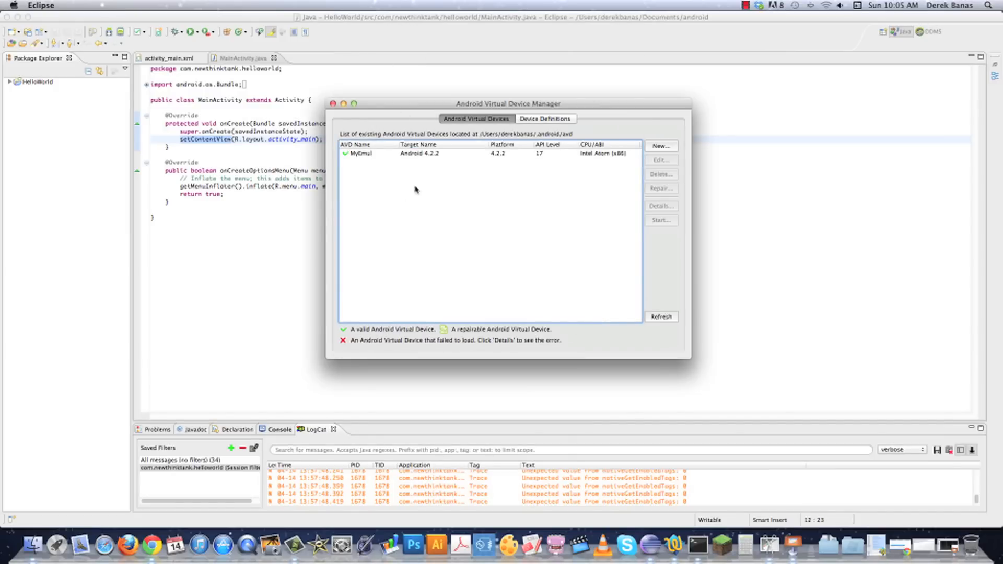
click(333, 103)
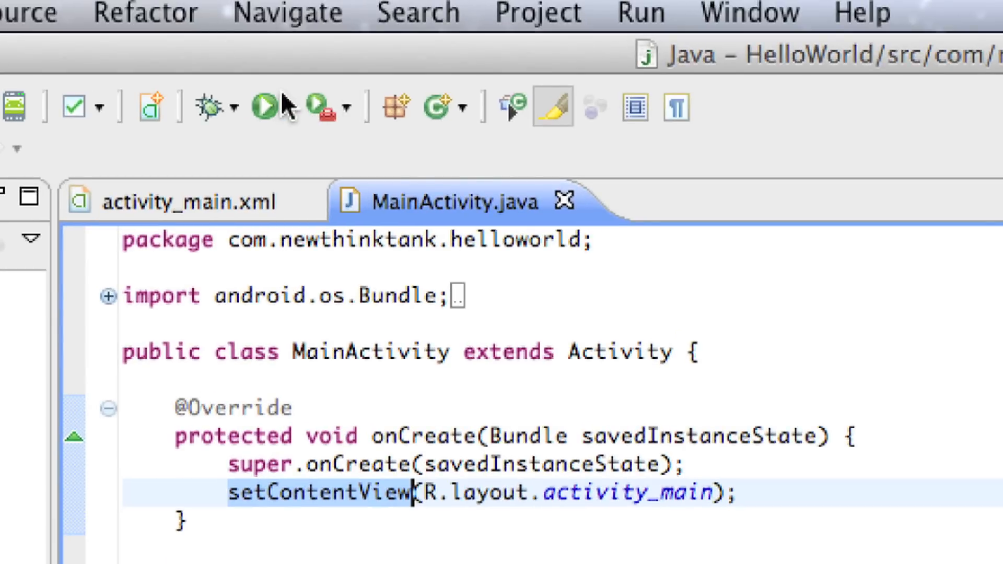
click(289, 106)
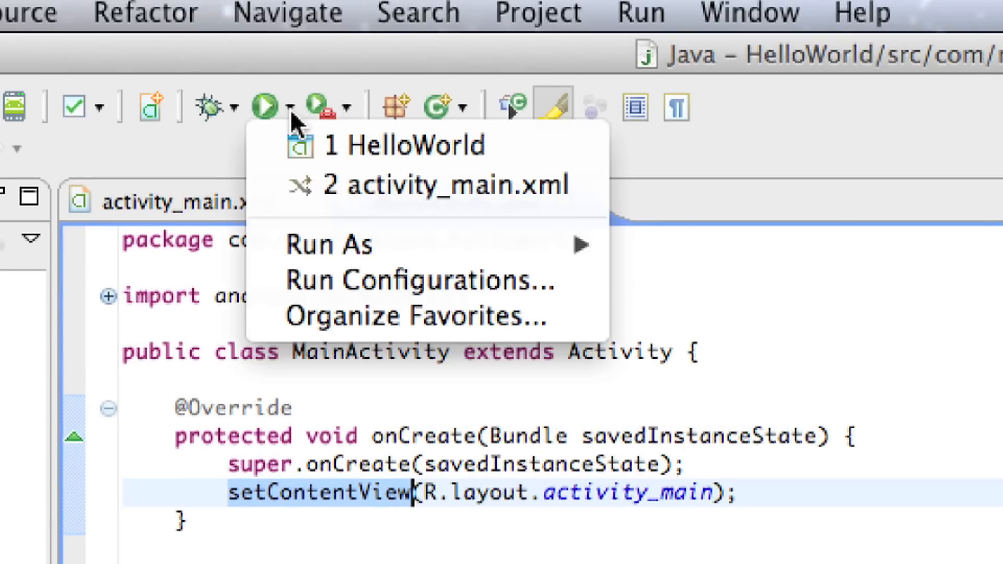
mouse_move(351, 280)
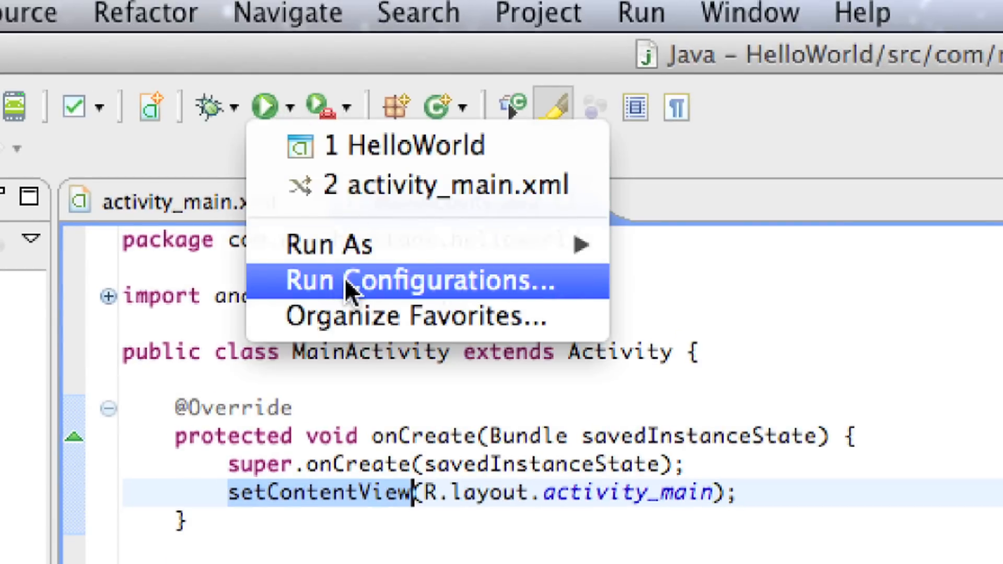
click(418, 280)
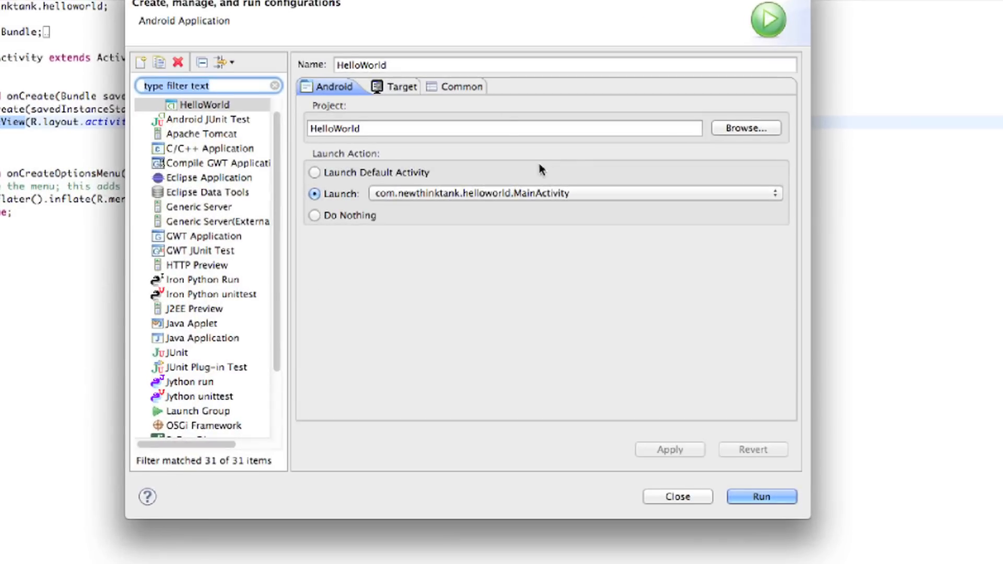
- Set the HelloWorld Target to 'Launch on all compatible devices/AVD's' and save the configuration
click(396, 87)
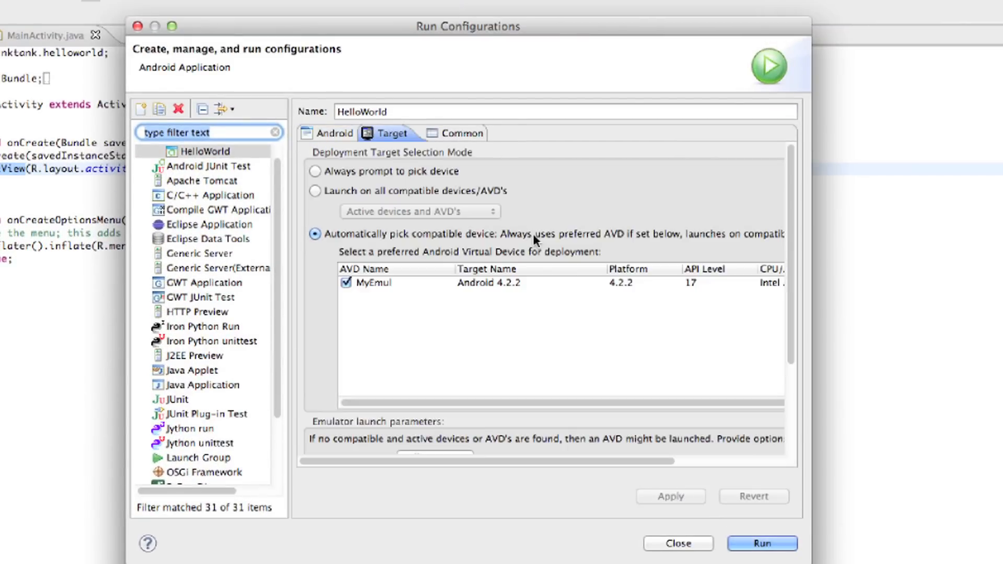
click(315, 190)
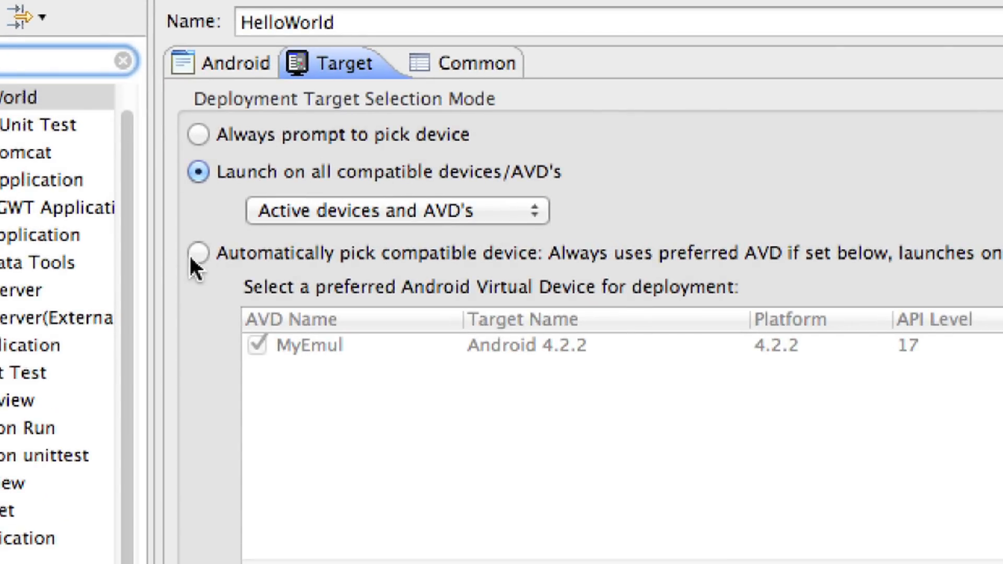
click(198, 253)
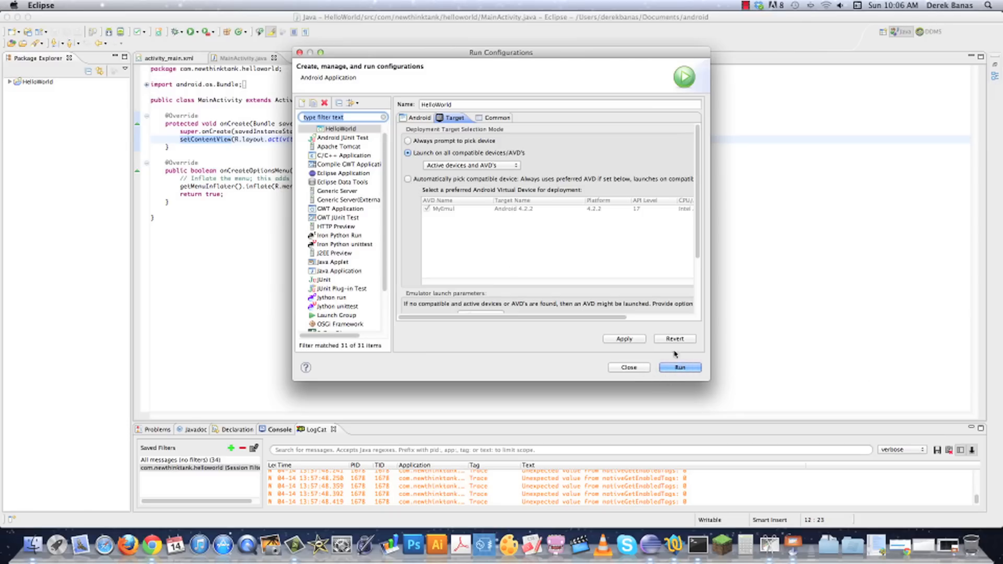
click(628, 367)
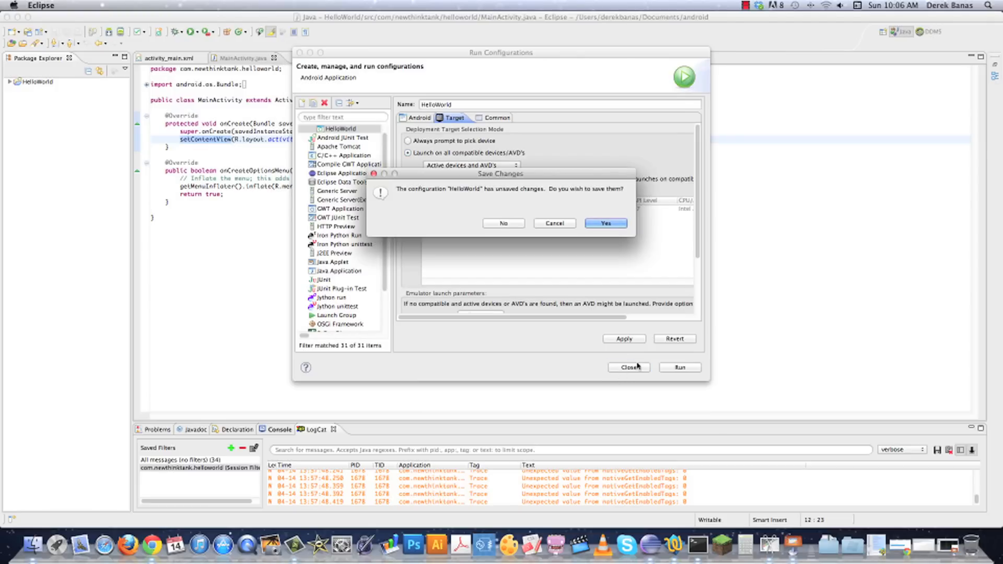
click(604, 223)
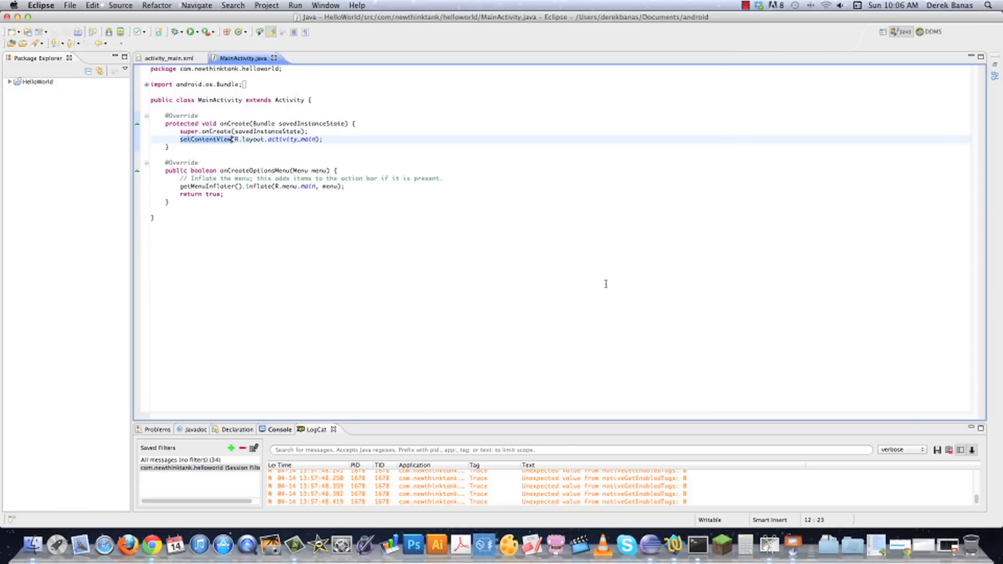